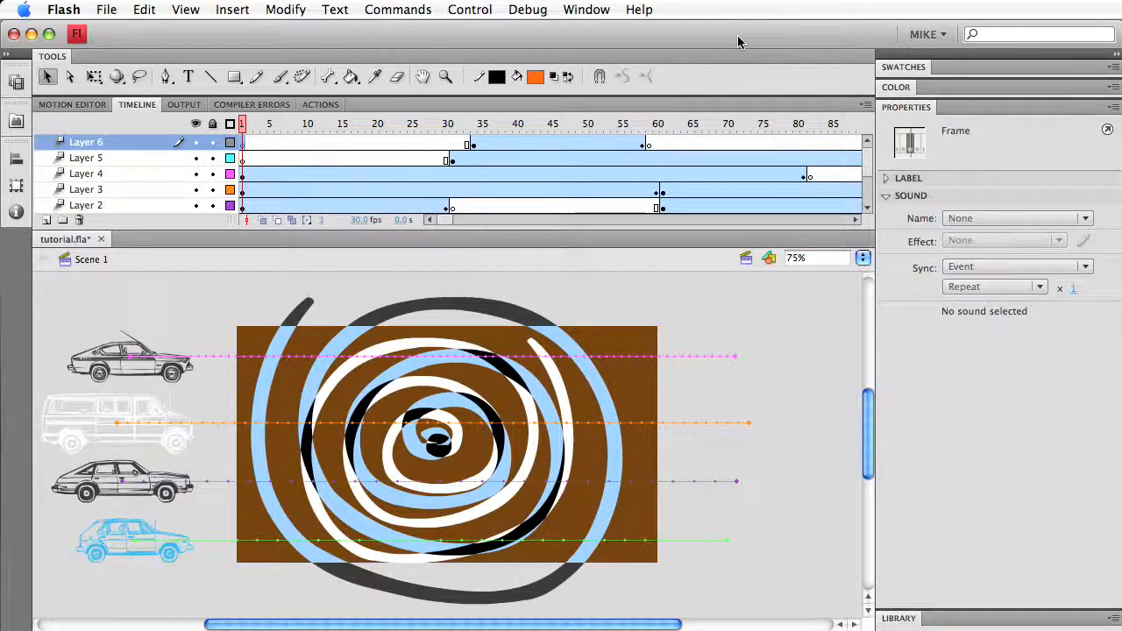
Scrub the timeline through the cars-on-spiral animation and return to frame 1
left_click(196, 189)
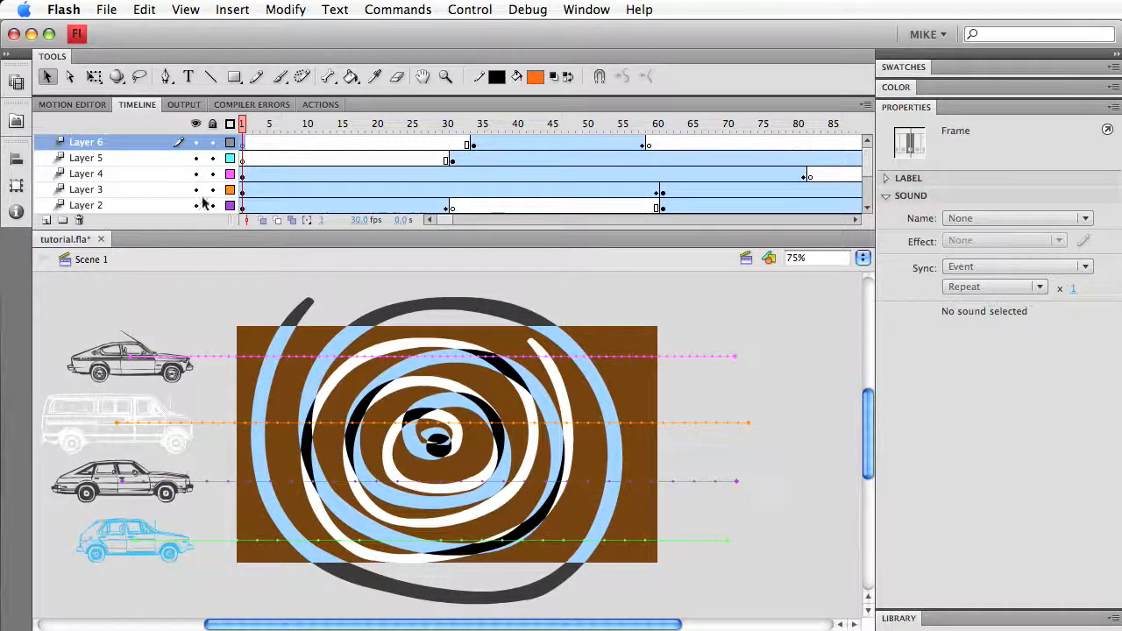
left_click(256, 122)
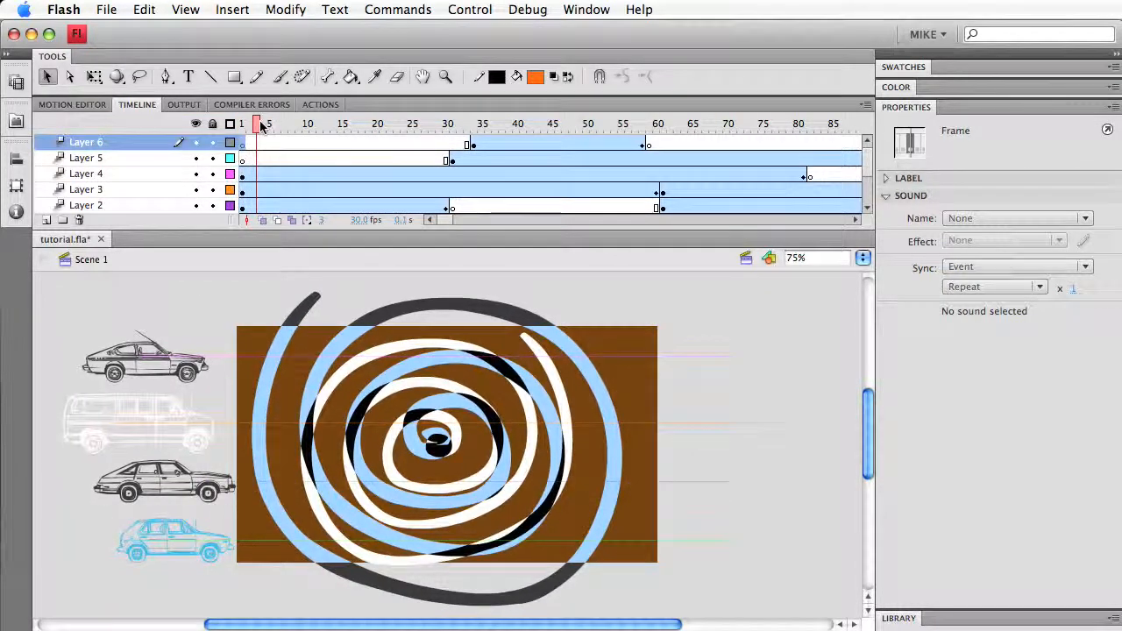
left_click_drag(256, 122, 330, 123)
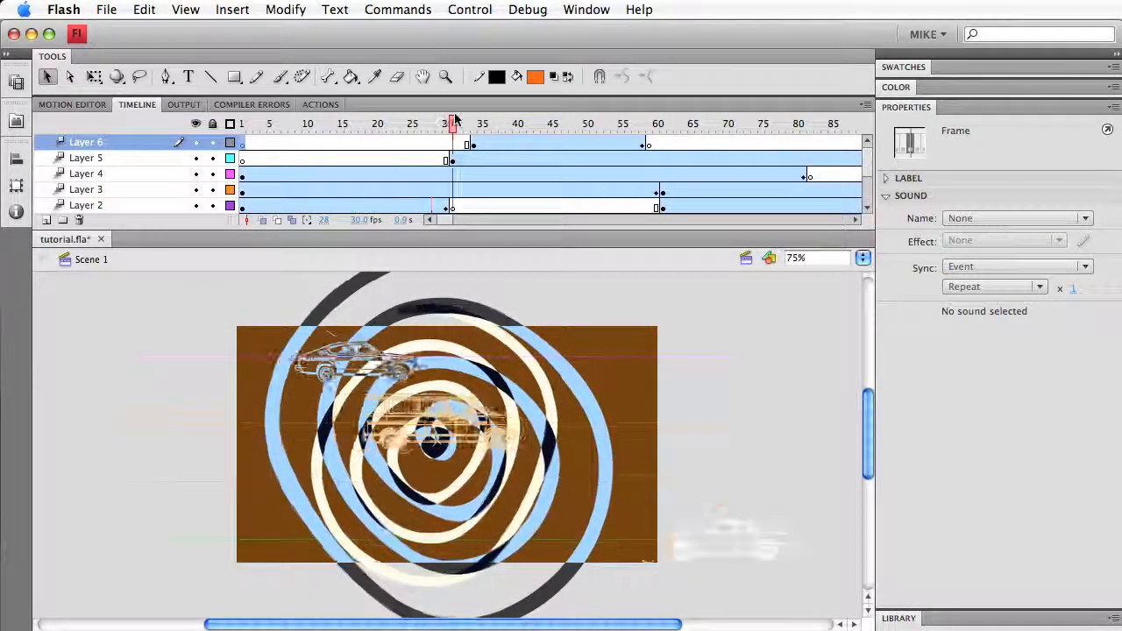
left_click_drag(452, 123, 607, 123)
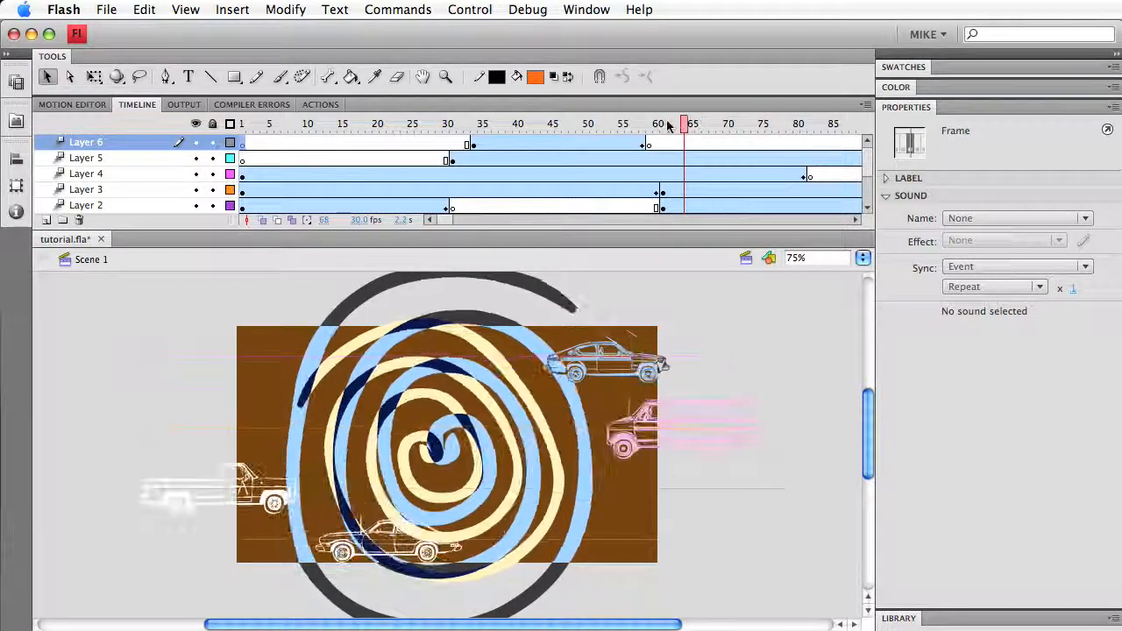
left_click(242, 123)
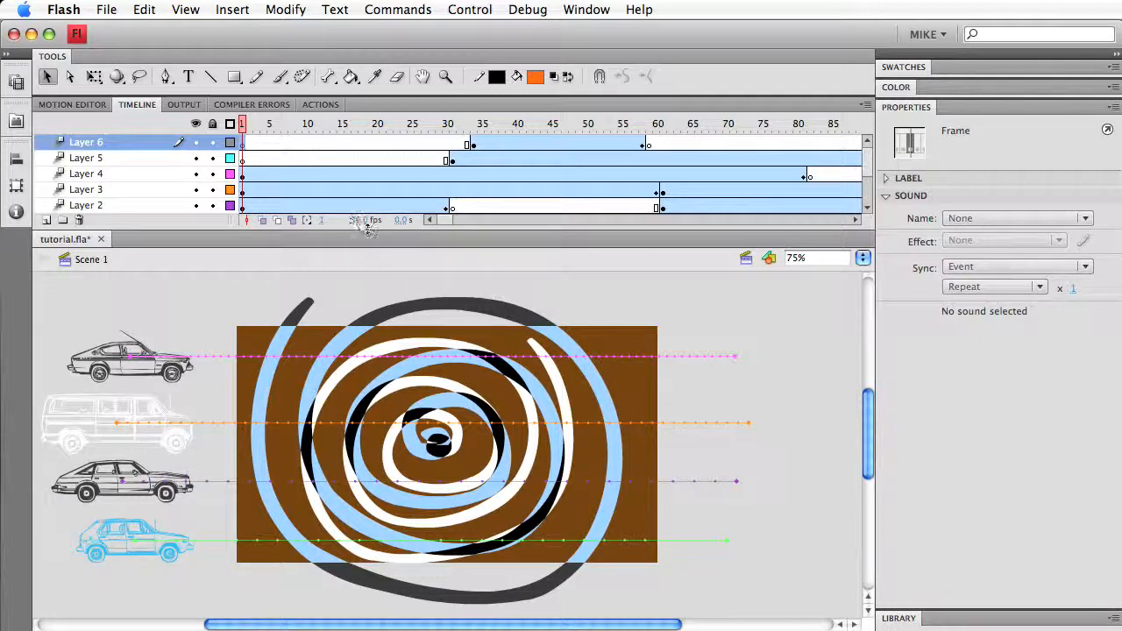
mouse_move(359, 221)
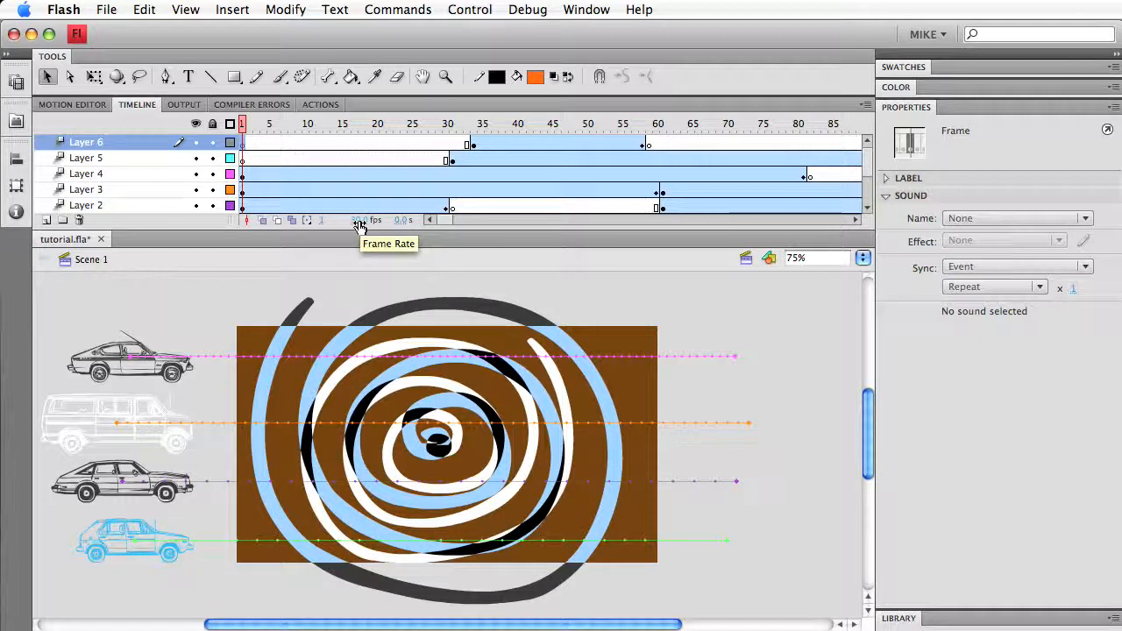
mouse_move(355, 225)
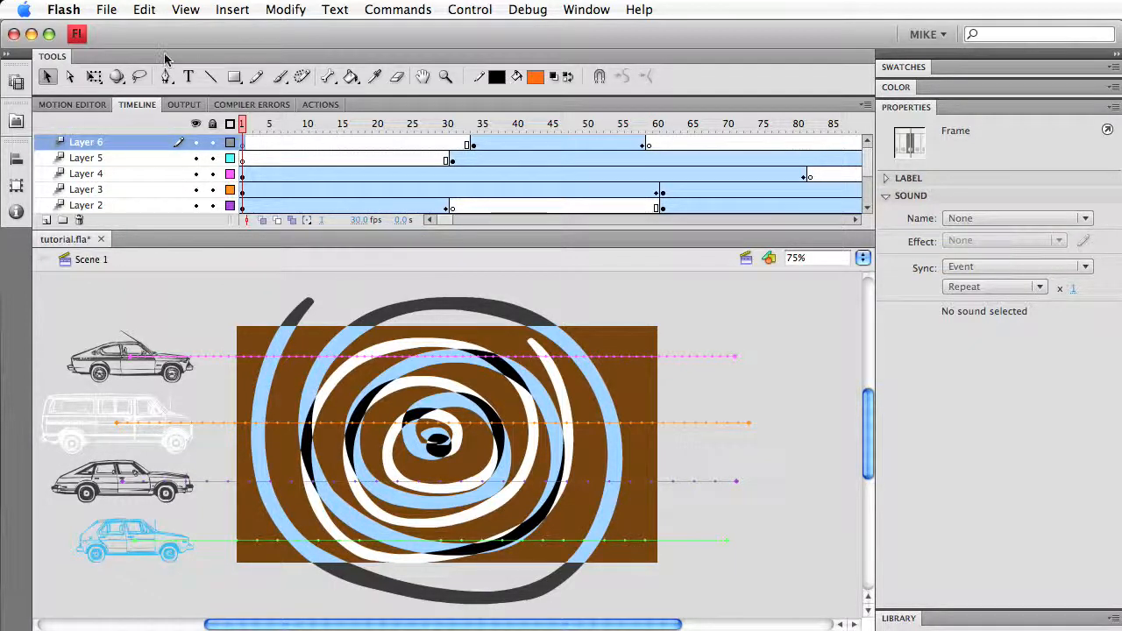
mouse_move(109, 3)
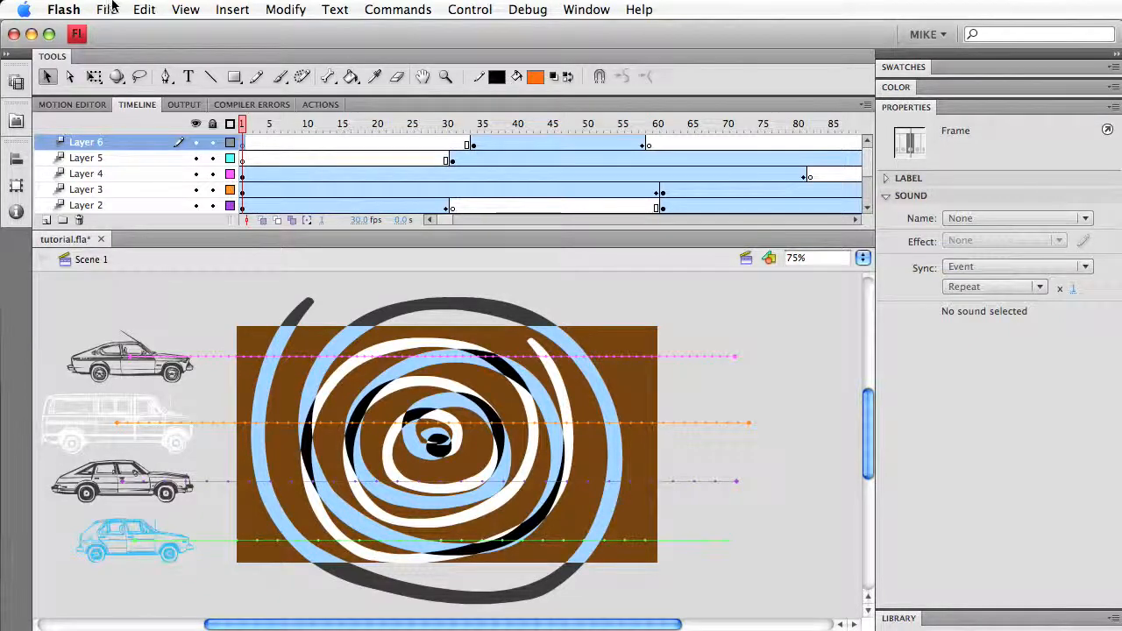
Start a QuickTime Export Movie and review its settings, keeping H.264 compression
left_click(106, 10)
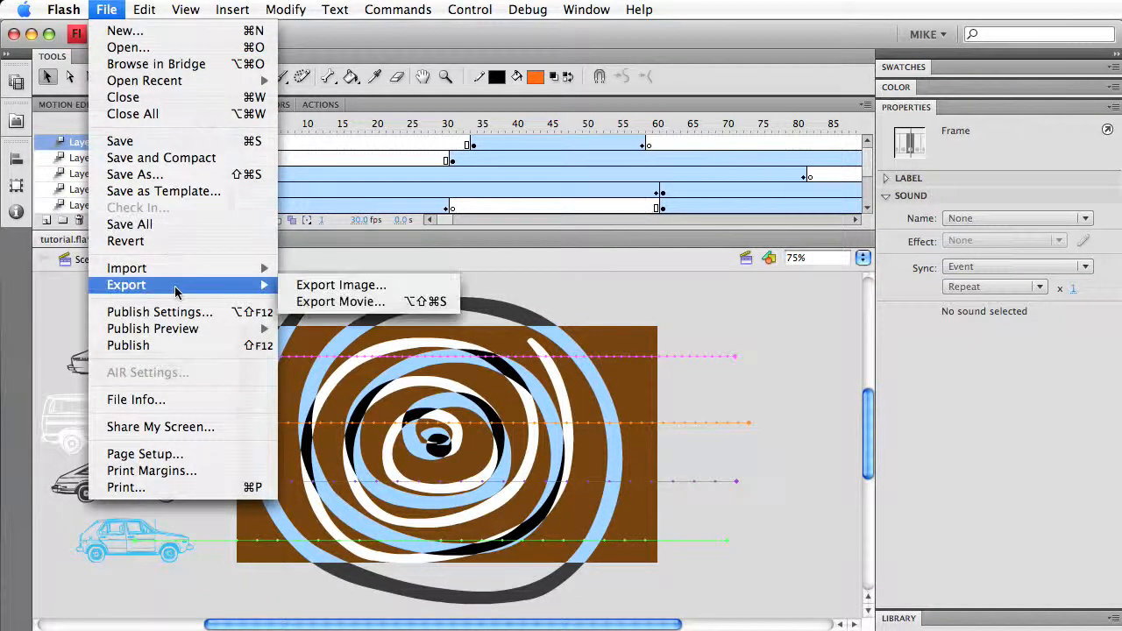
left_click(340, 301)
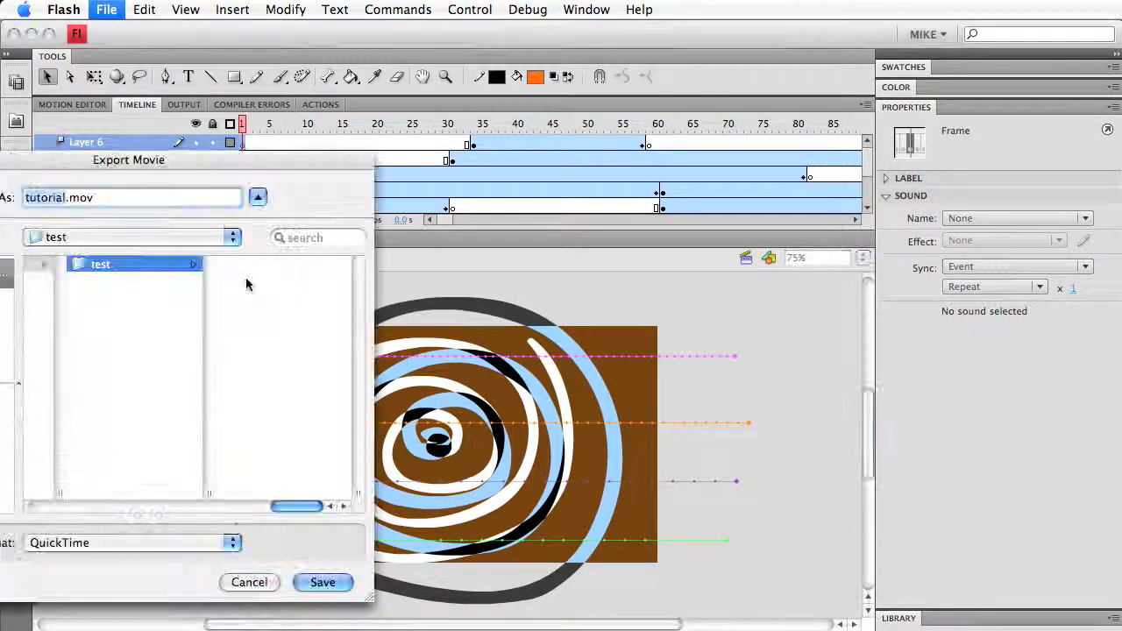
left_click(131, 543)
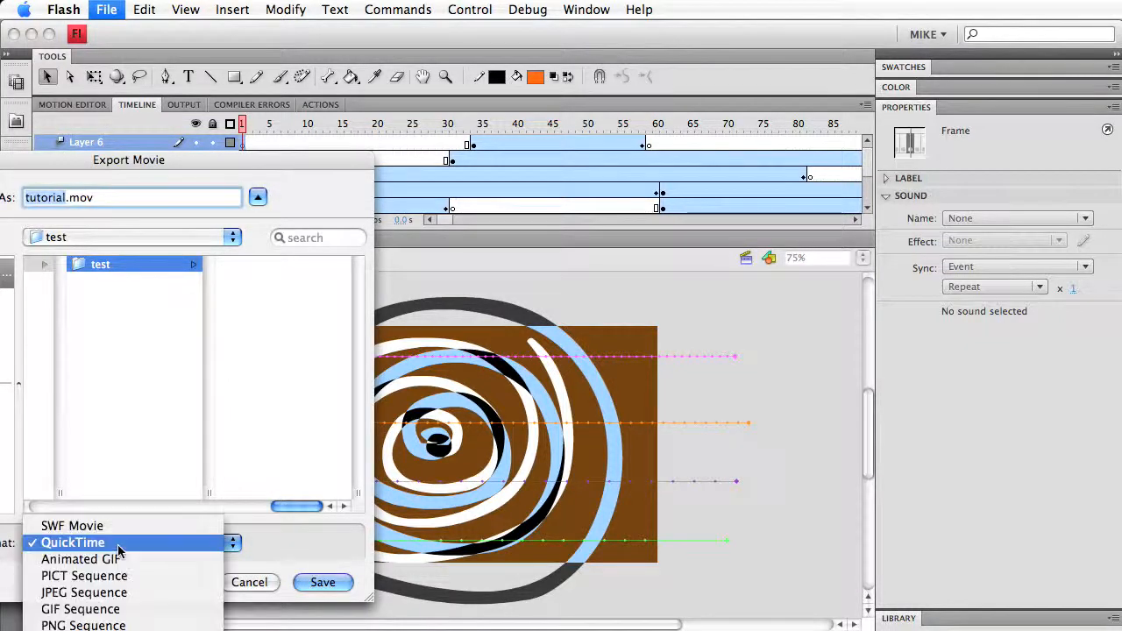
left_click(74, 542)
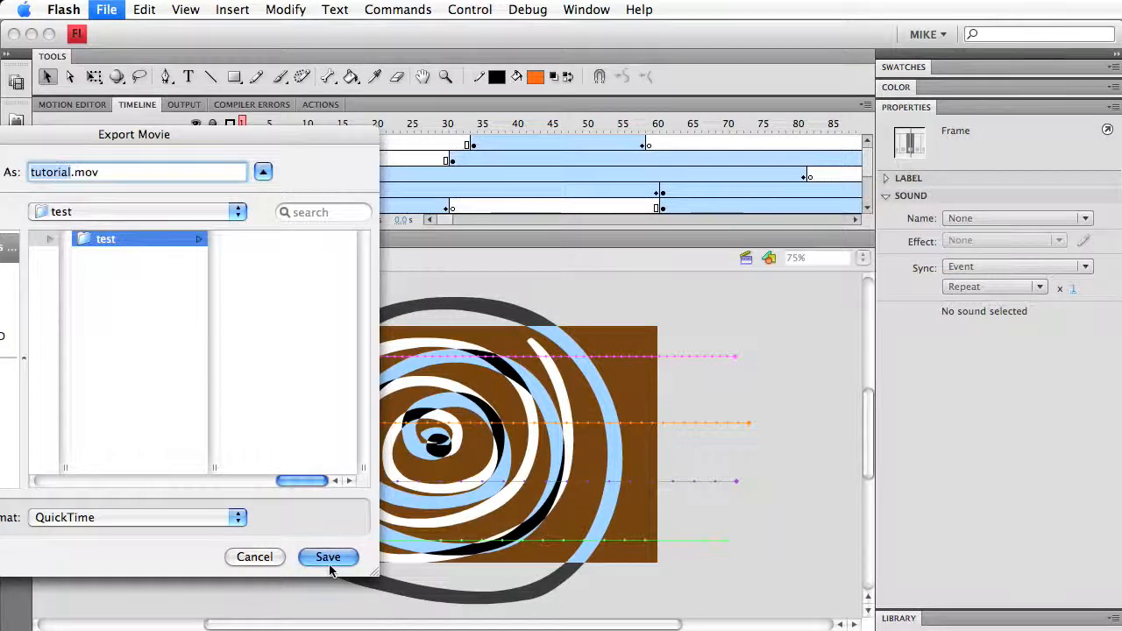
left_click(328, 558)
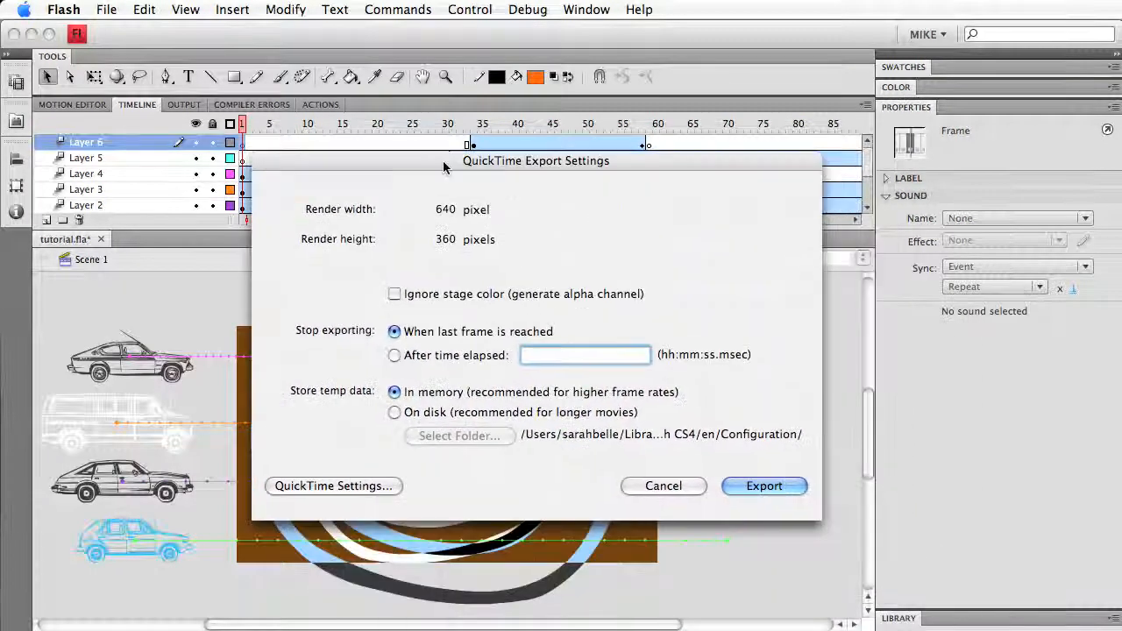
left_click(333, 486)
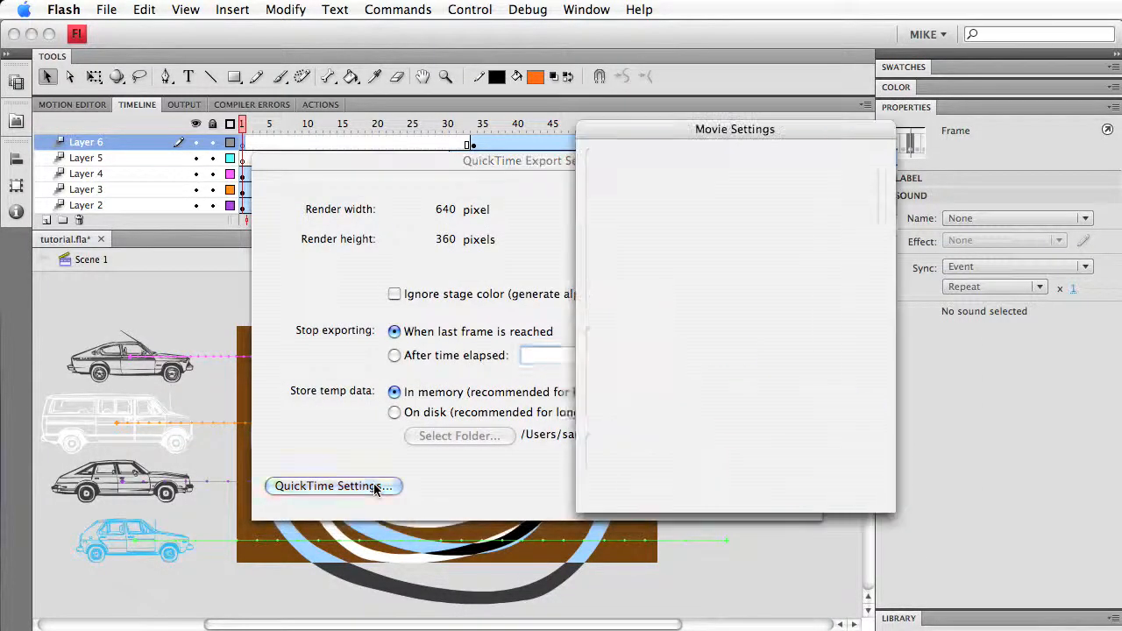
left_click(334, 486)
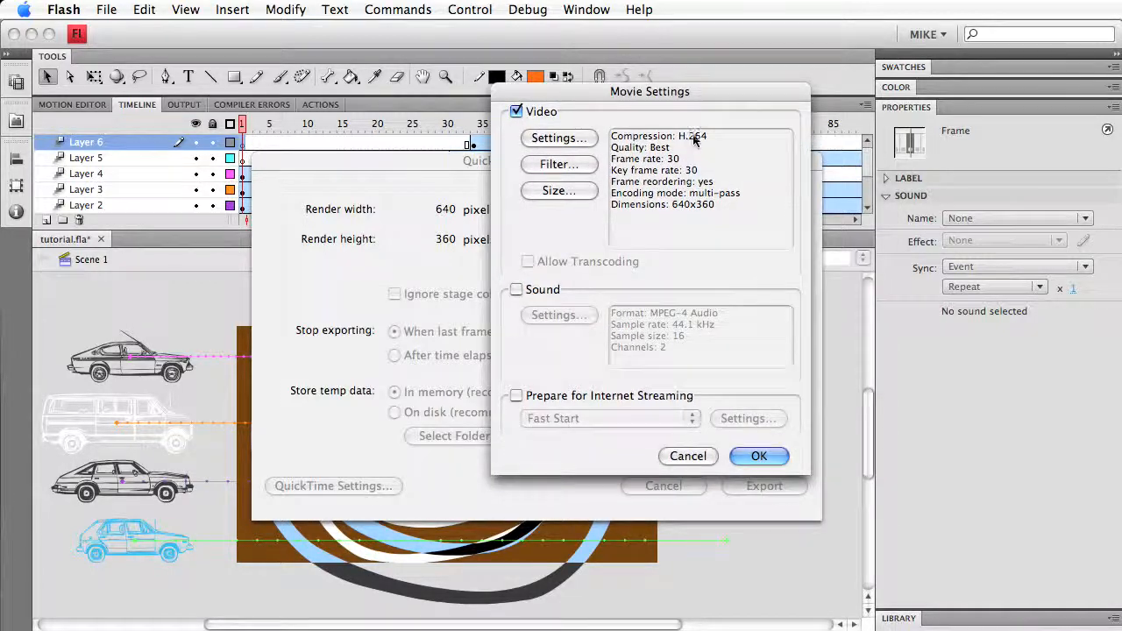
mouse_move(675, 164)
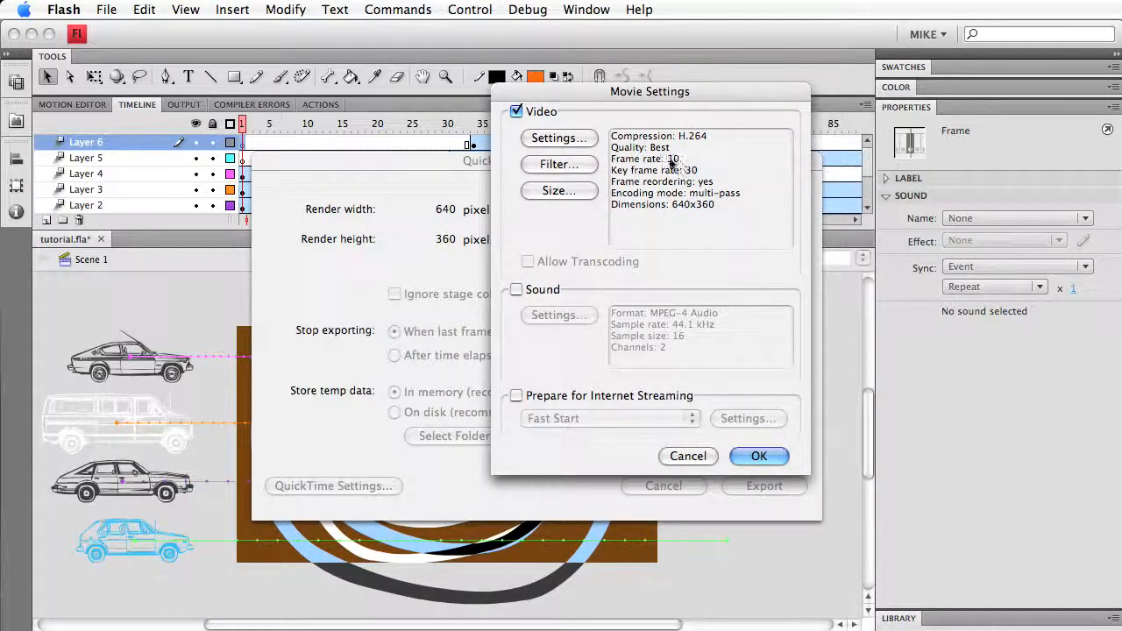
left_click(758, 456)
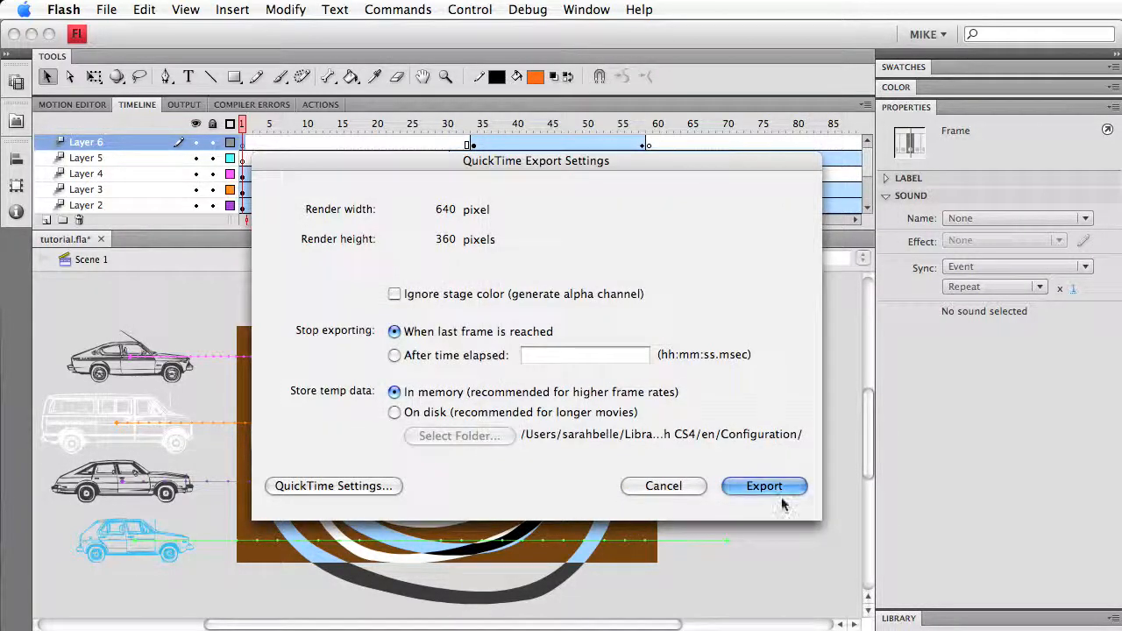
mouse_move(719, 498)
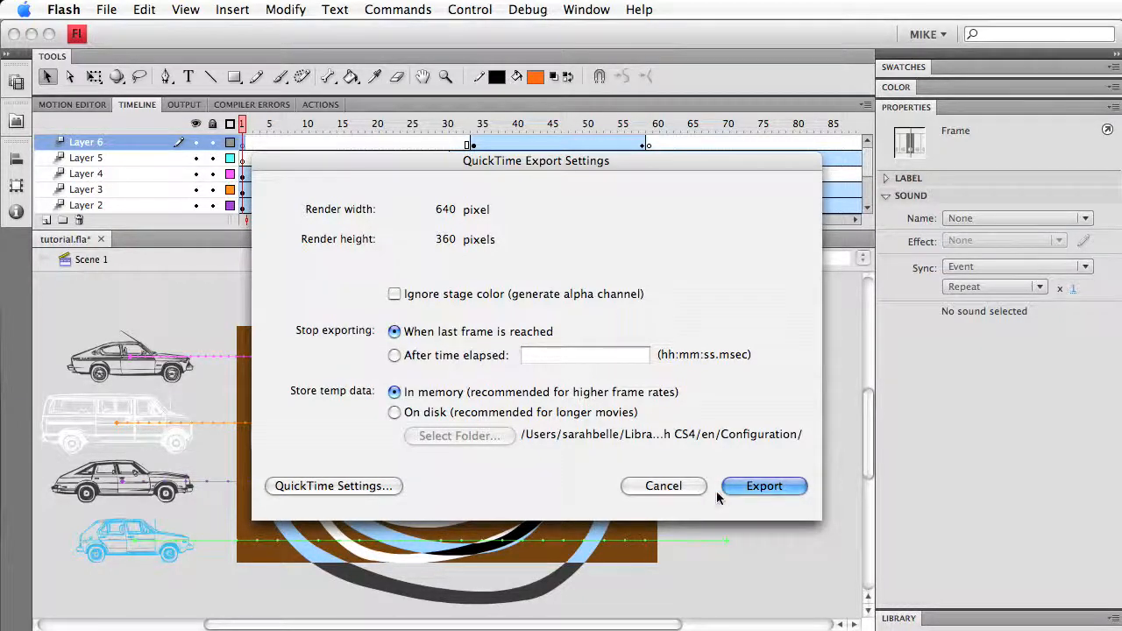
mouse_move(701, 505)
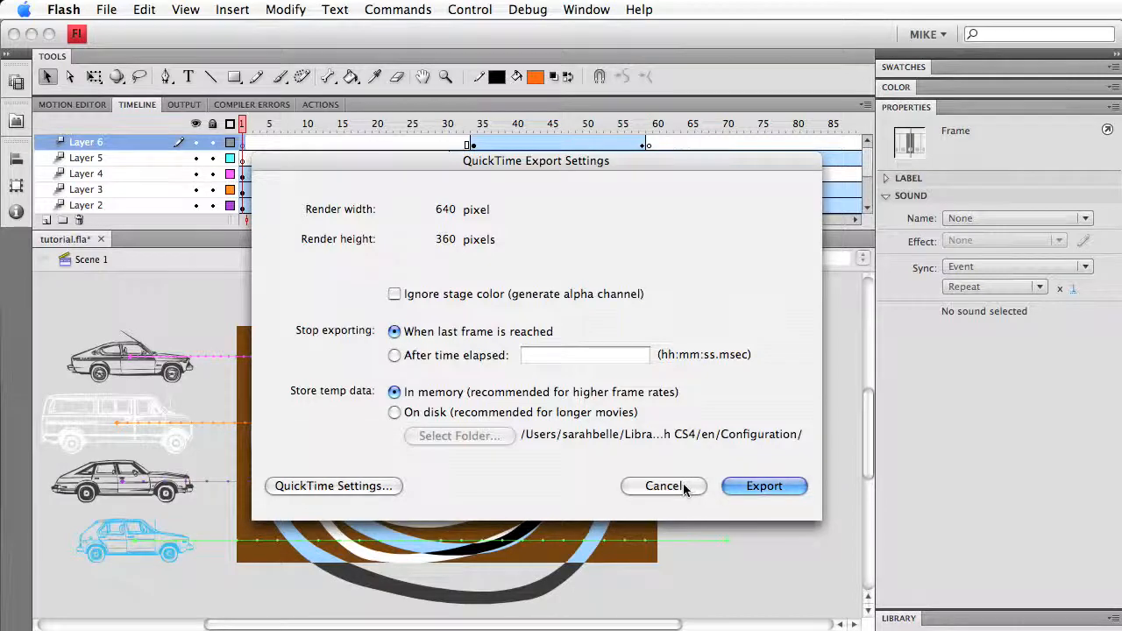
Cancel the QuickTime export and play slow.mov from the assets folder in QuickTime Player
left_click(662, 485)
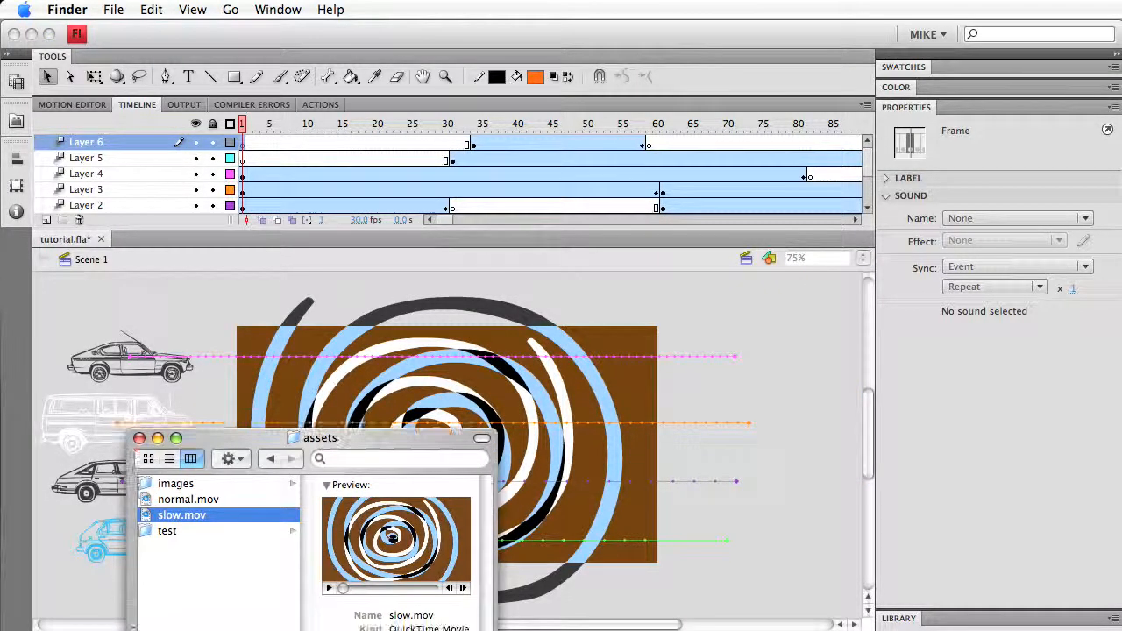
left_click_drag(319, 438, 309, 357)
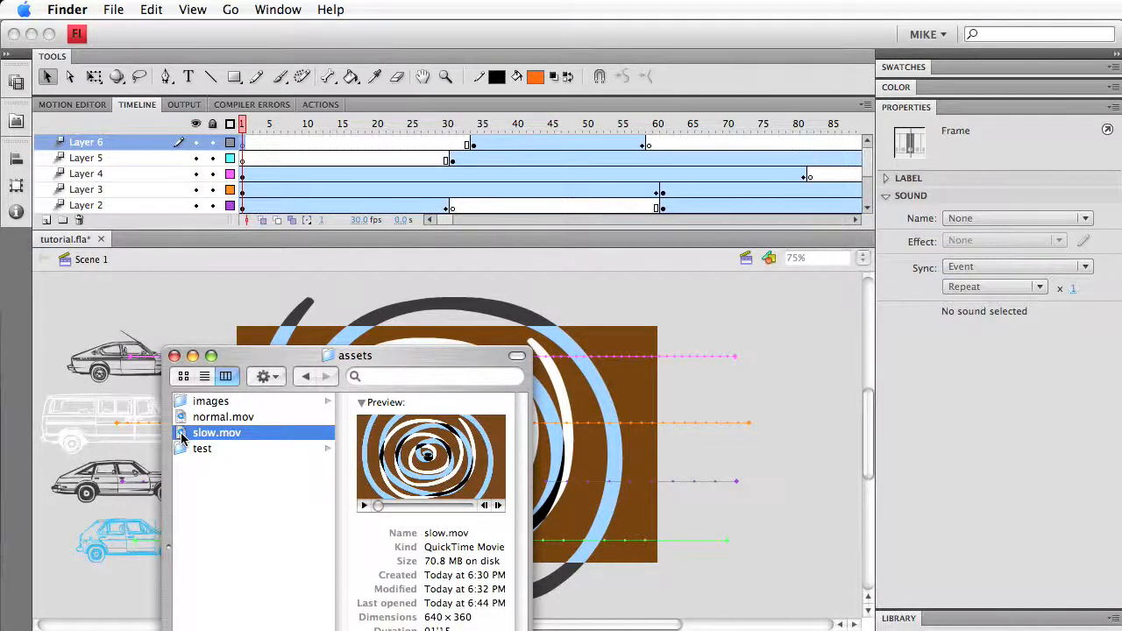
double_click(218, 431)
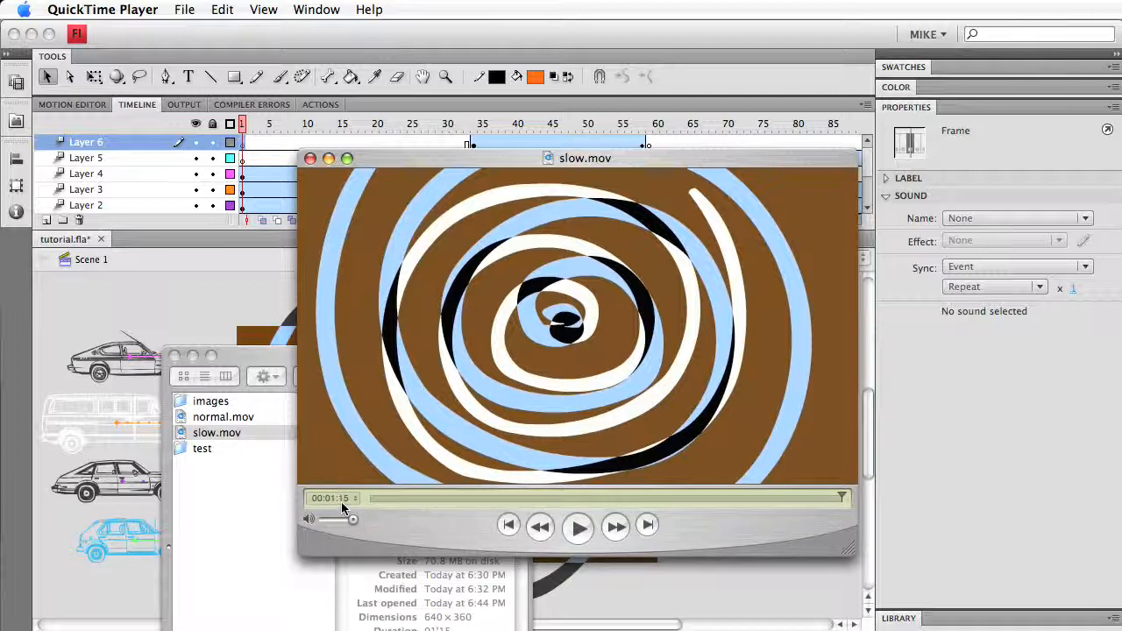
mouse_move(652, 163)
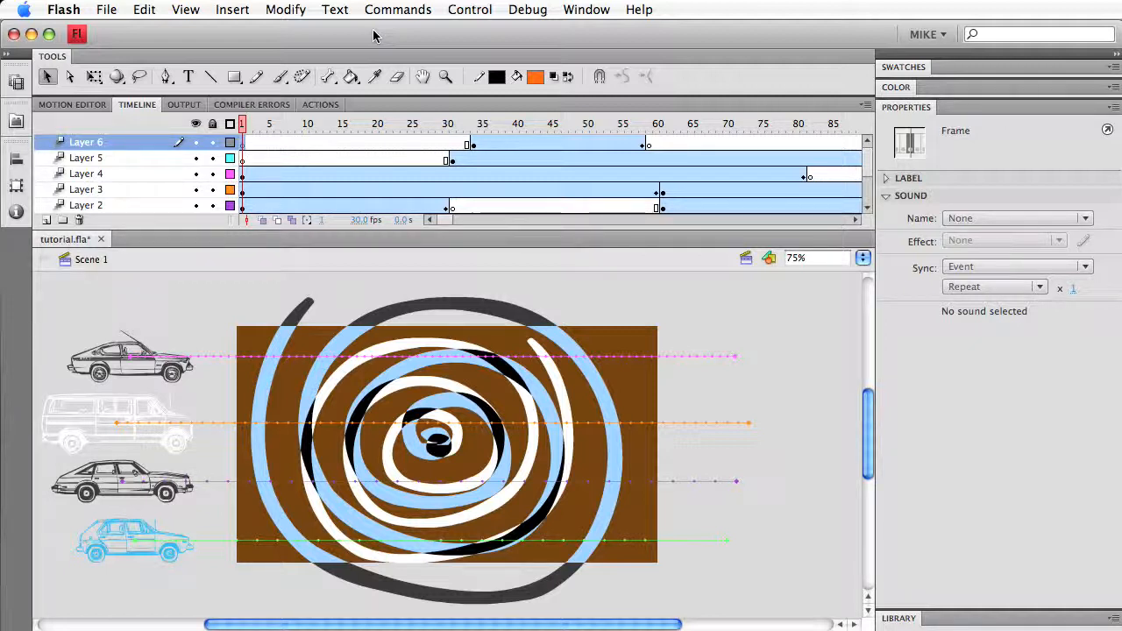
mouse_move(370, 135)
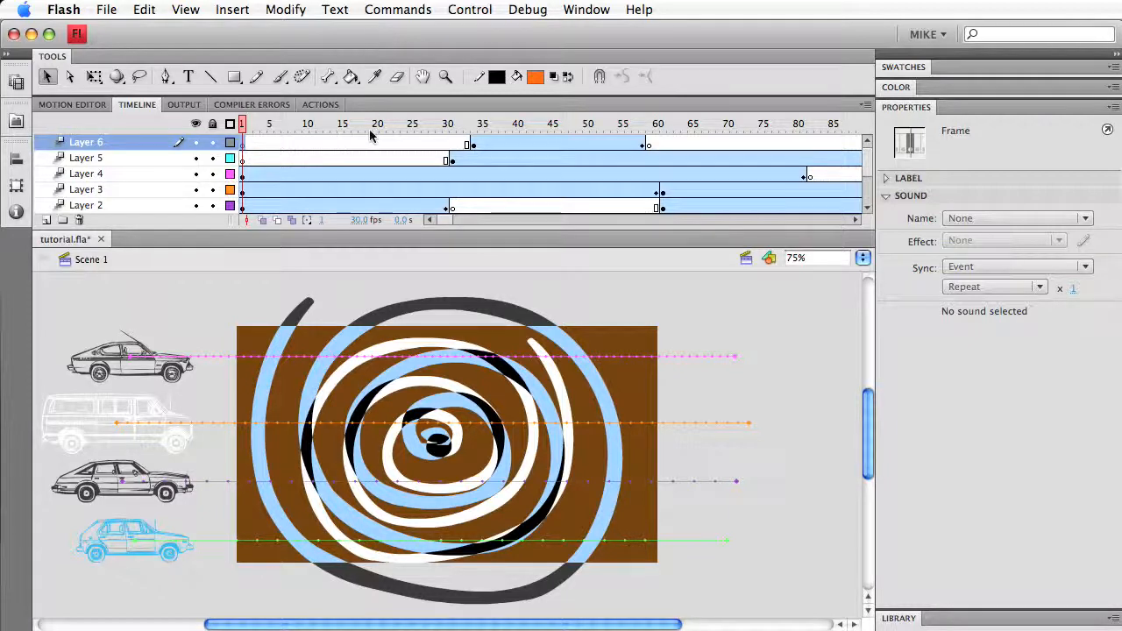
Scrub through the animation, then show the document properties: 30 fps, 640 × 360
left_click(449, 122)
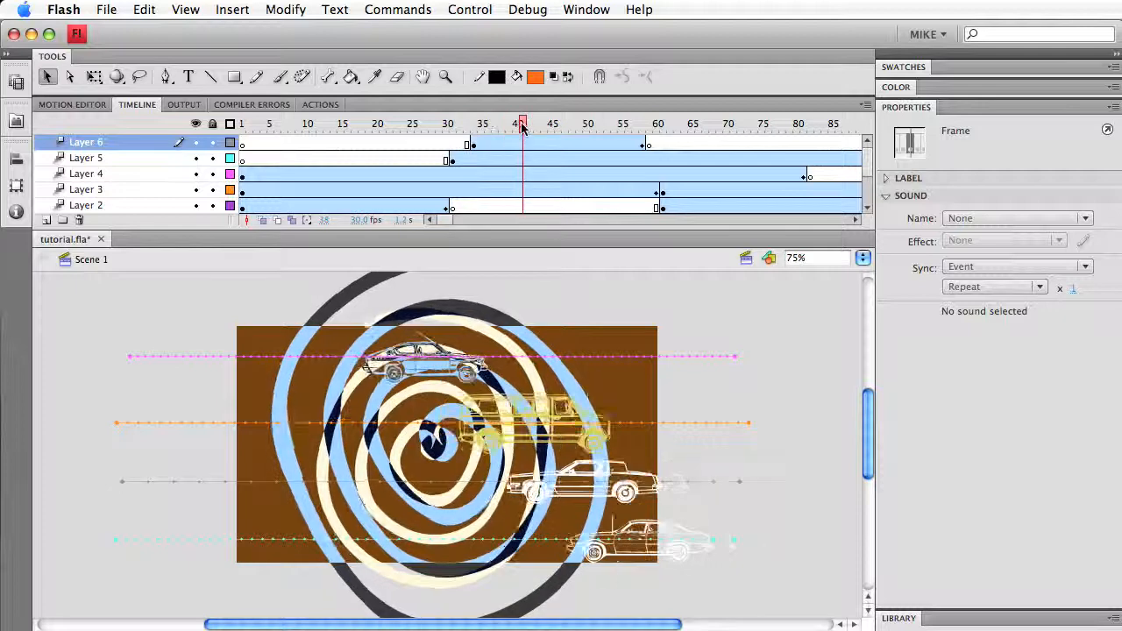
left_click(515, 122)
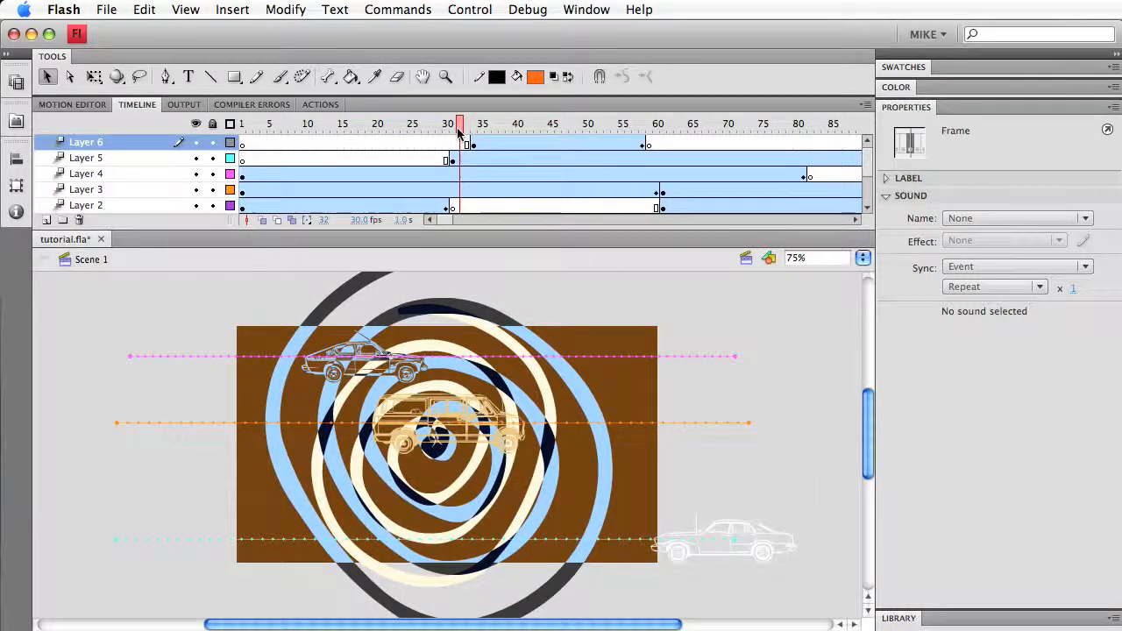
left_click(412, 123)
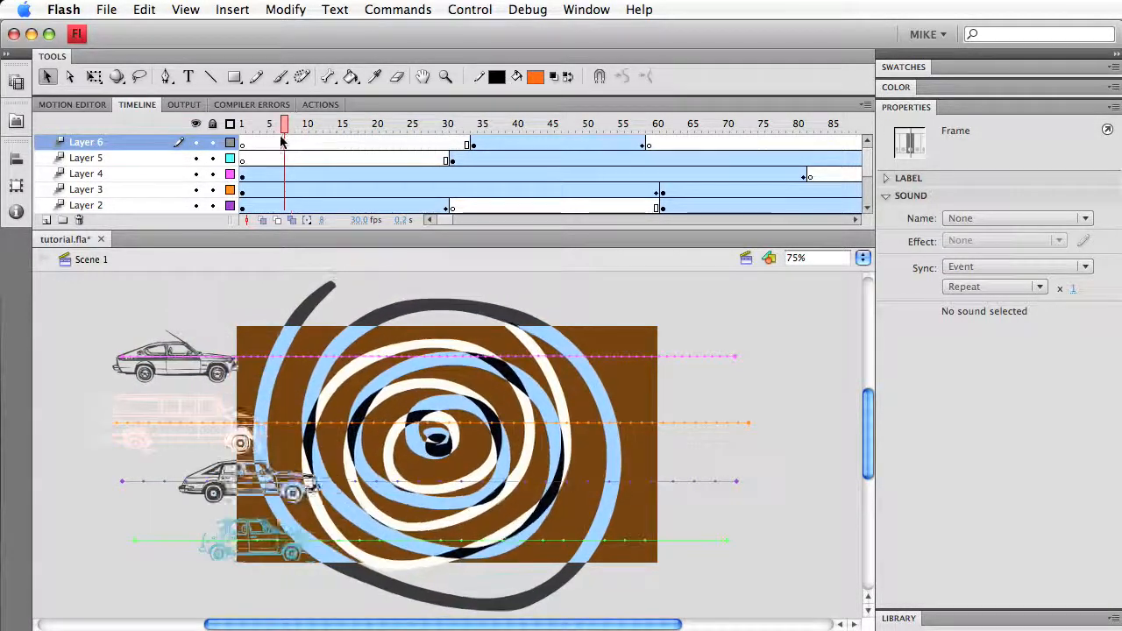
left_click(243, 123)
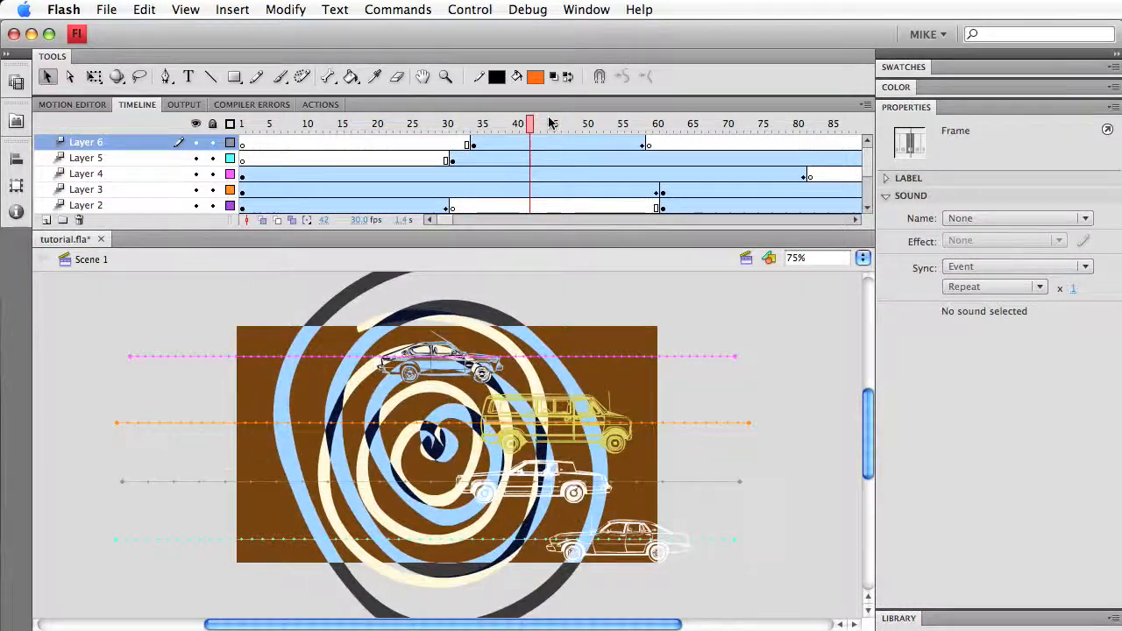
left_click(249, 122)
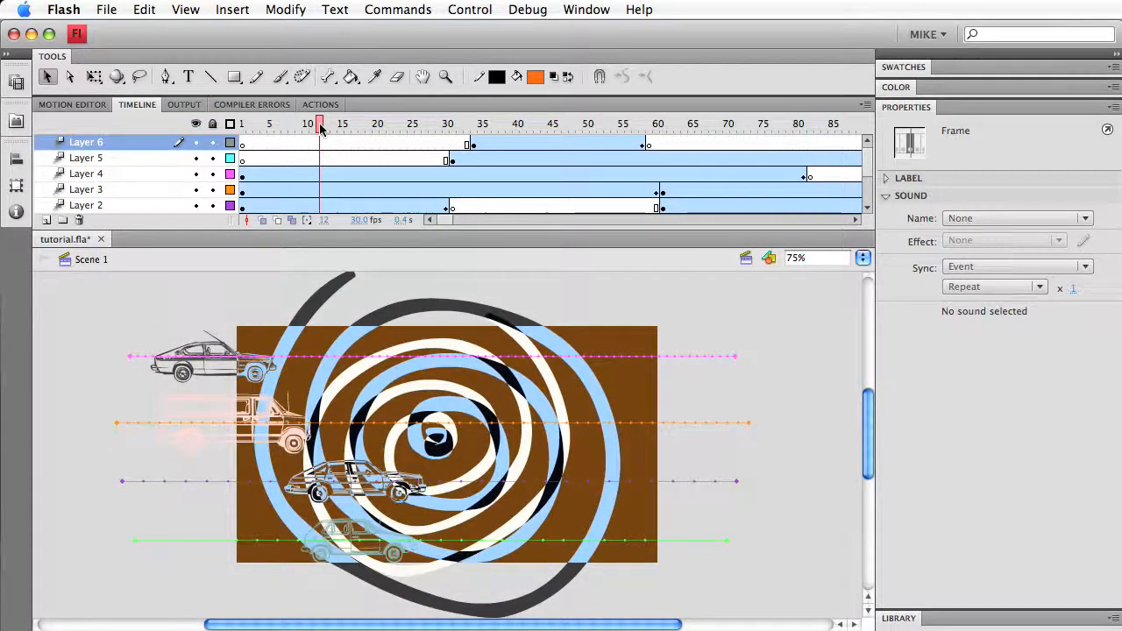
left_click(242, 123)
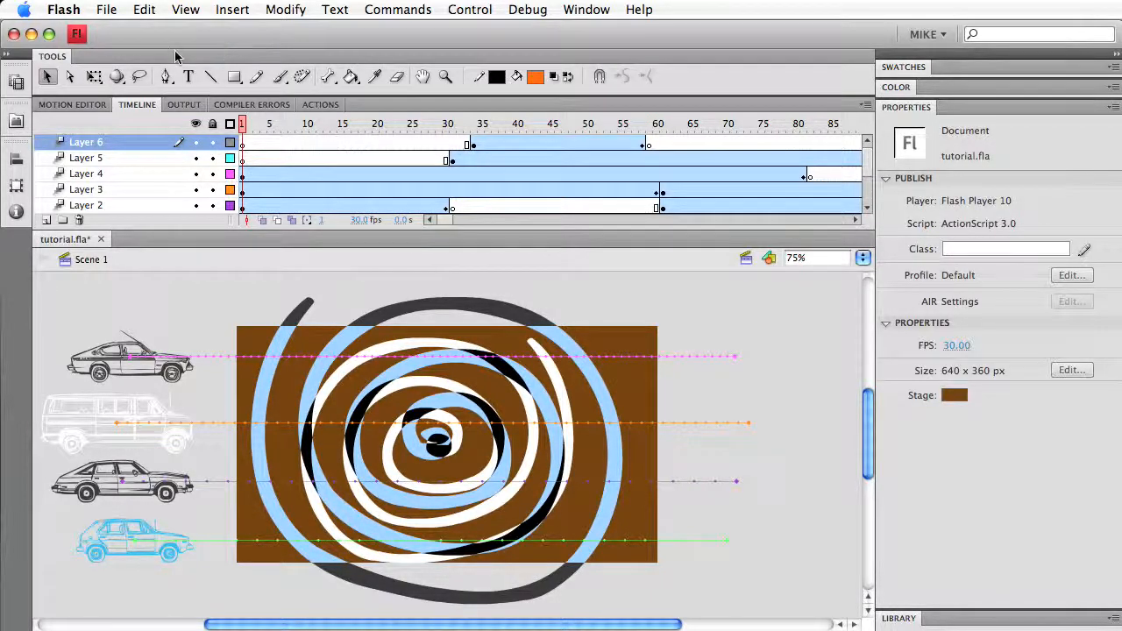
Export the movie as a JPEG Sequence at 640 × 360, accepting the default JPEG options
left_click(106, 11)
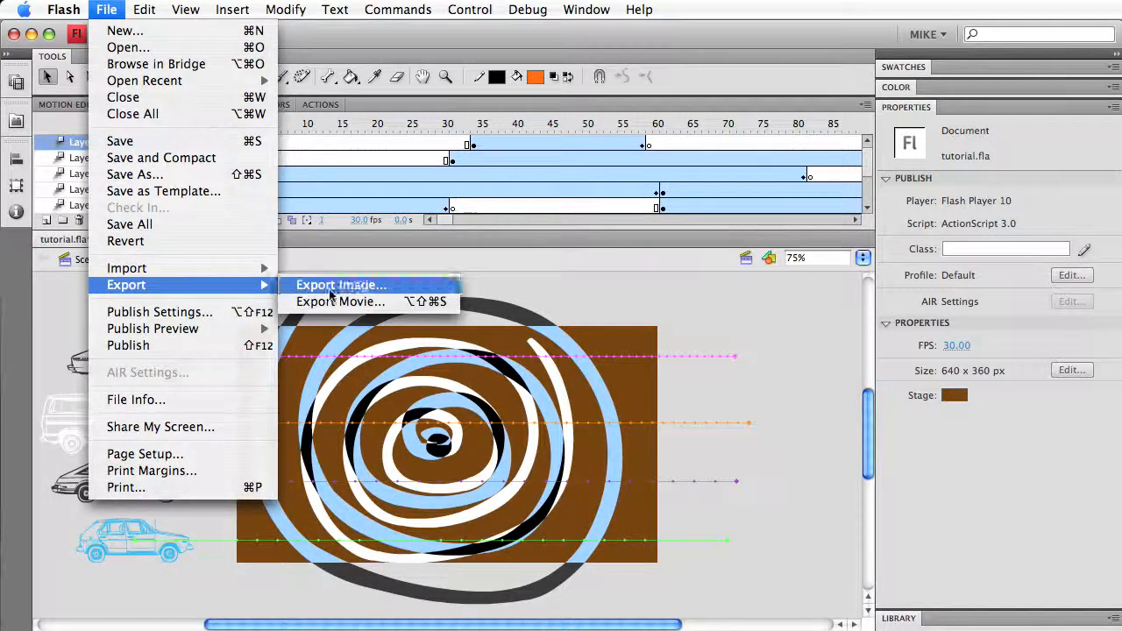
mouse_move(341, 302)
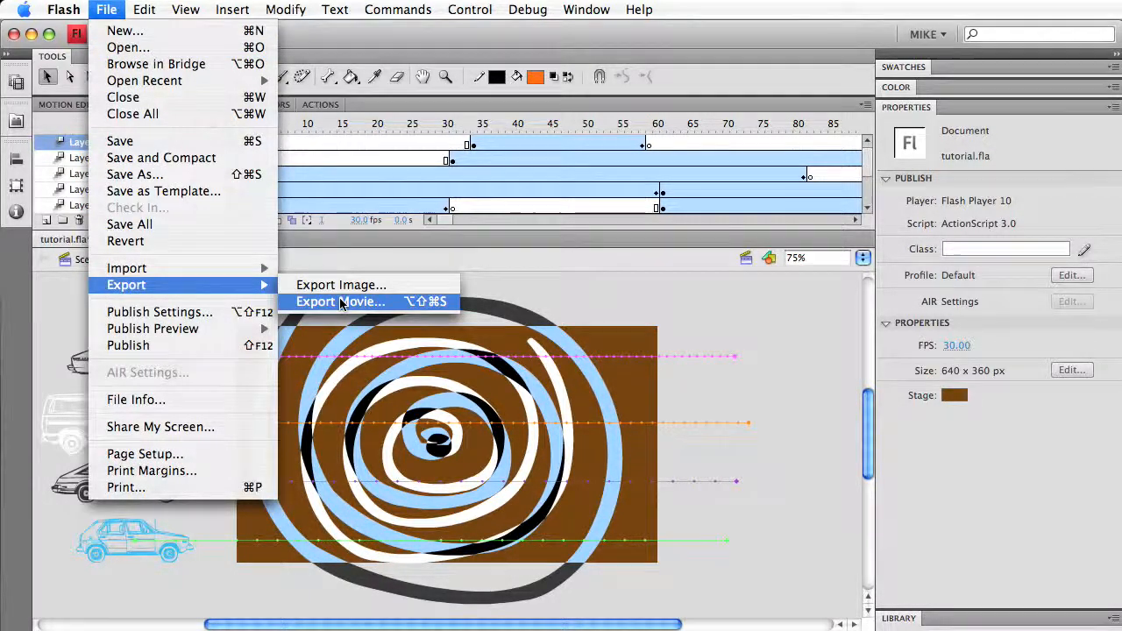
left_click(340, 302)
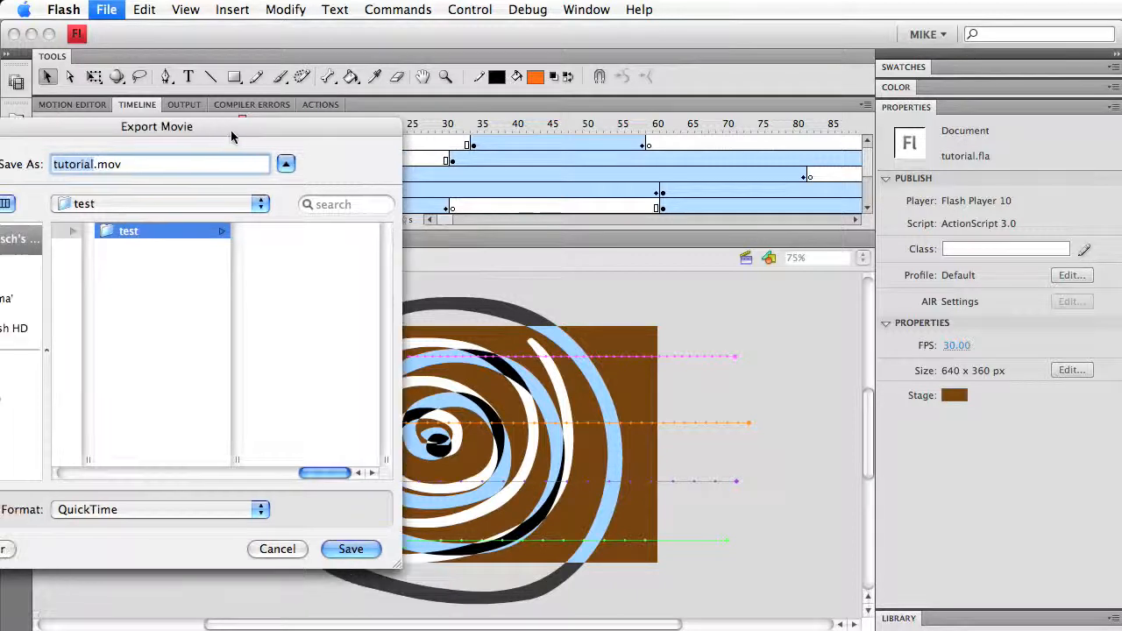
left_click(160, 509)
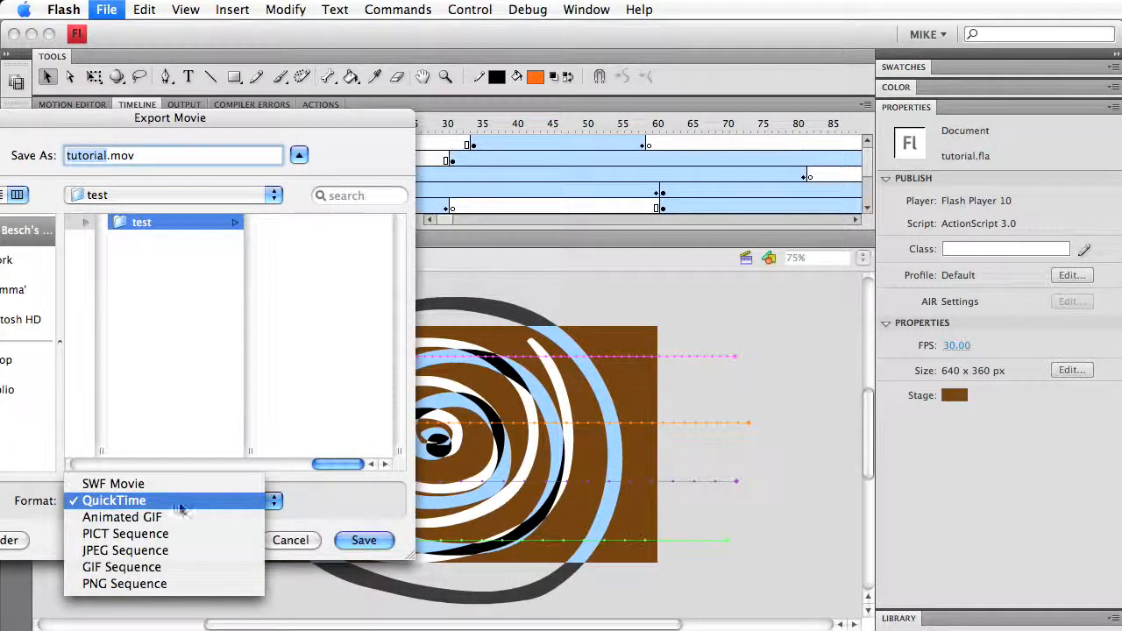
mouse_move(126, 550)
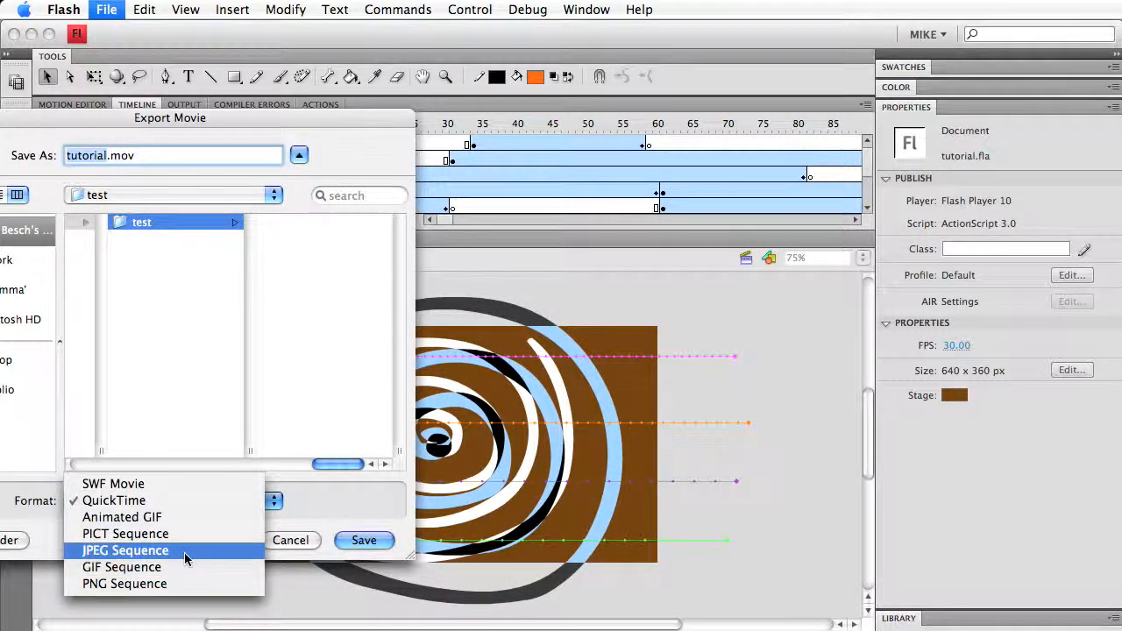
left_click(125, 551)
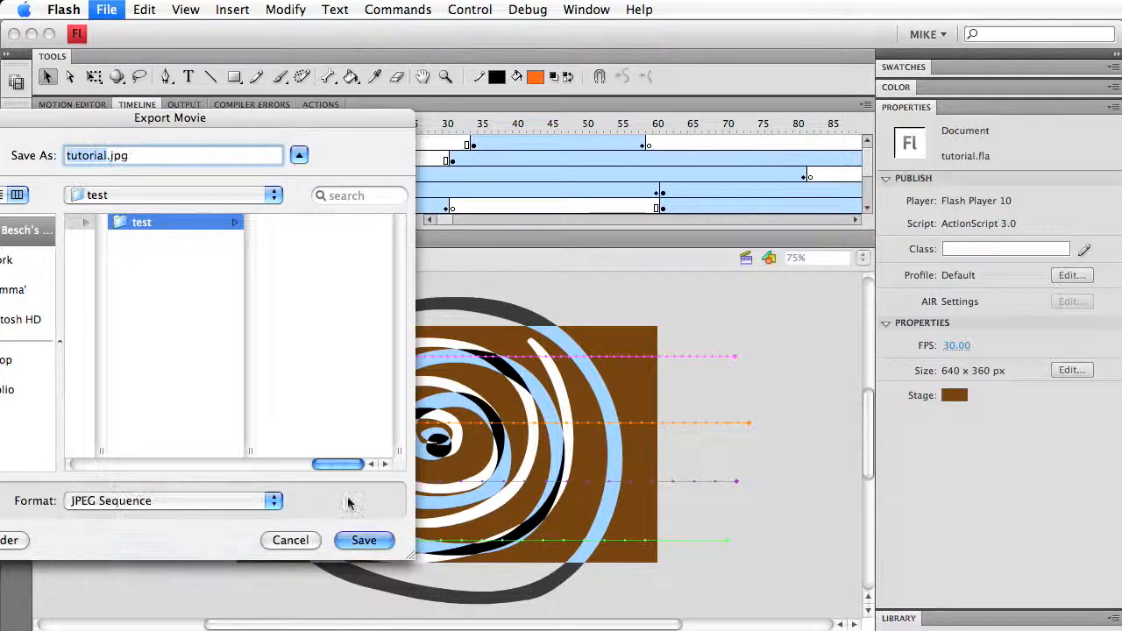
left_click(365, 540)
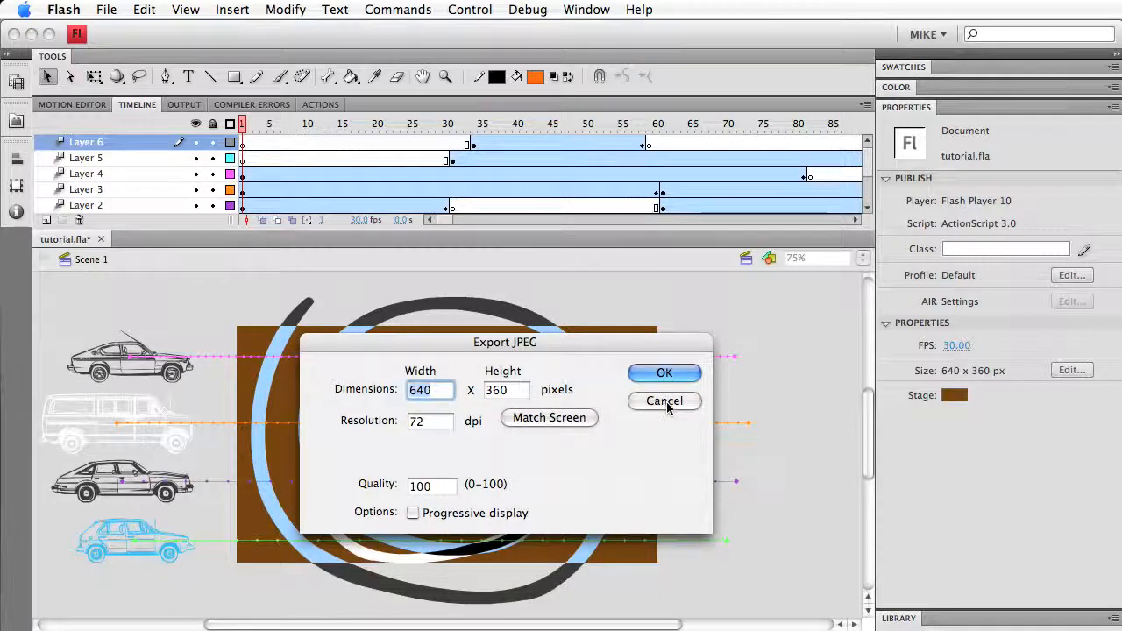
left_click(663, 400)
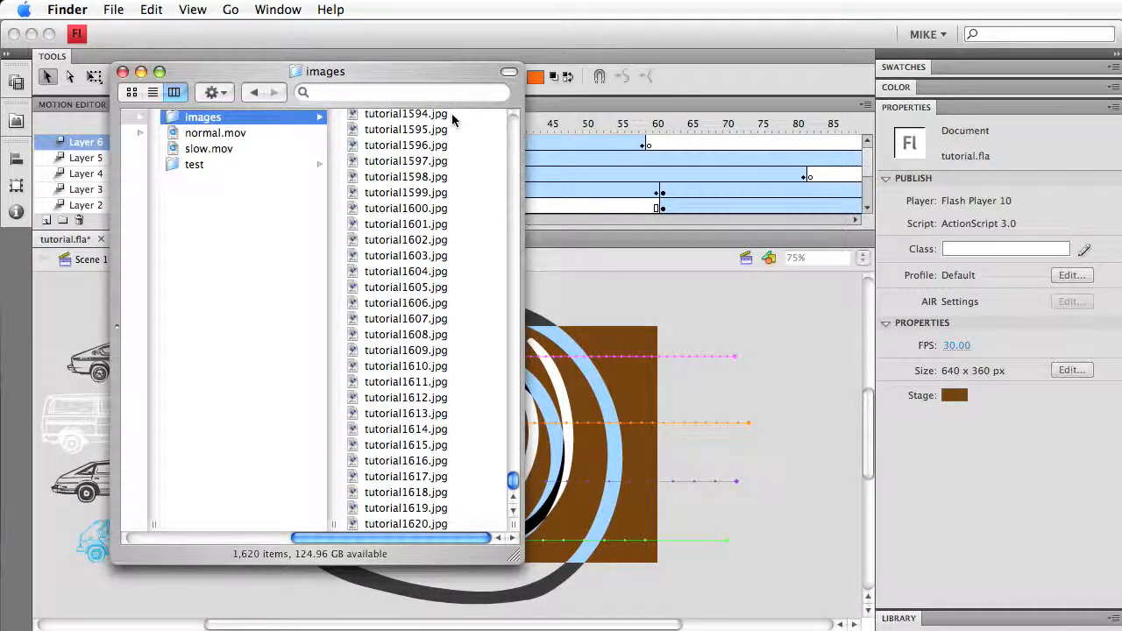
mouse_move(458, 84)
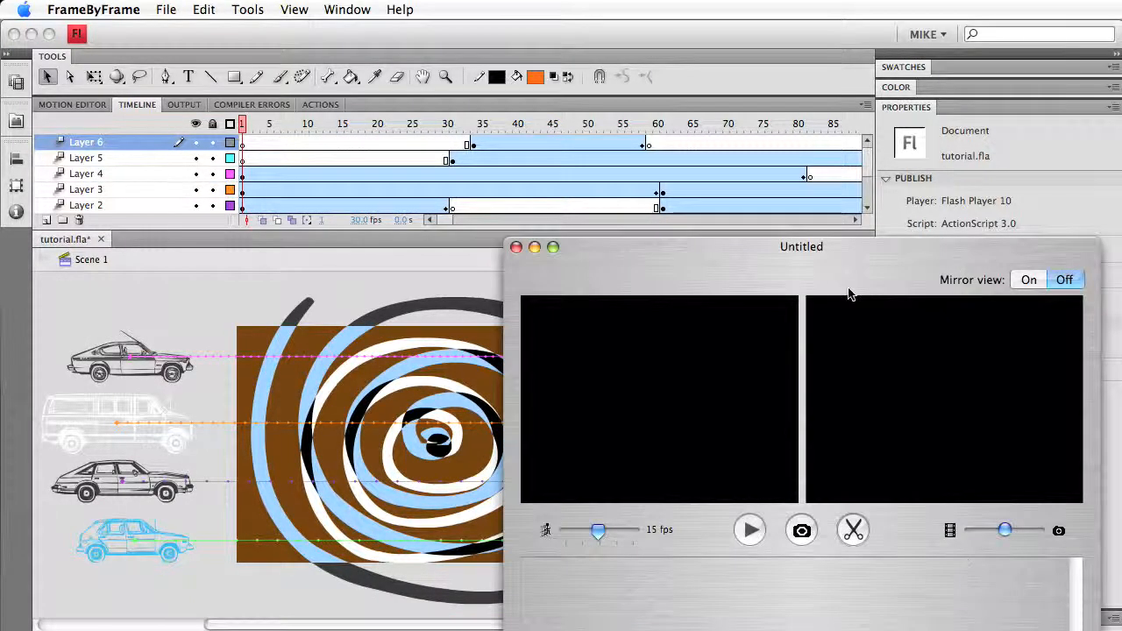
left_click_drag(801, 246, 410, 116)
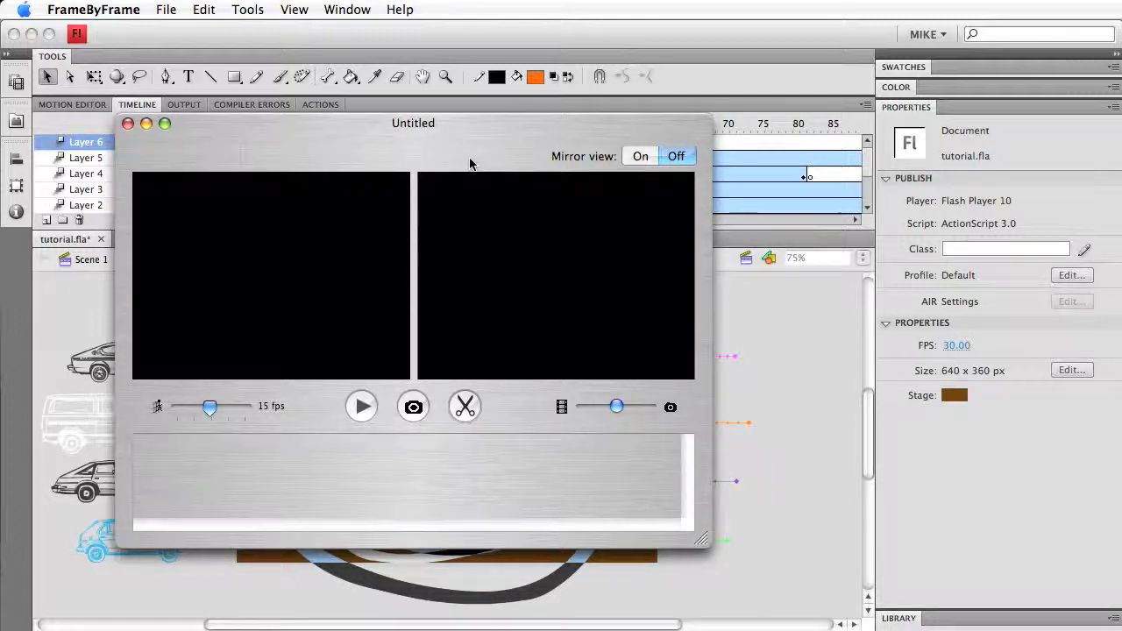
mouse_move(530, 209)
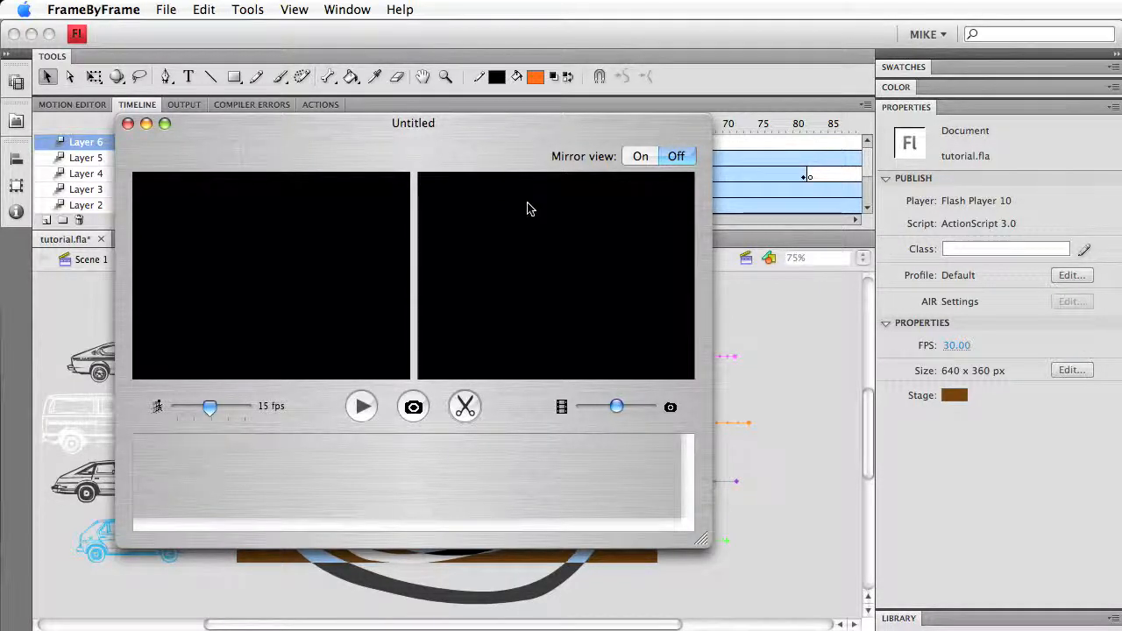
left_click_drag(617, 407, 583, 407)
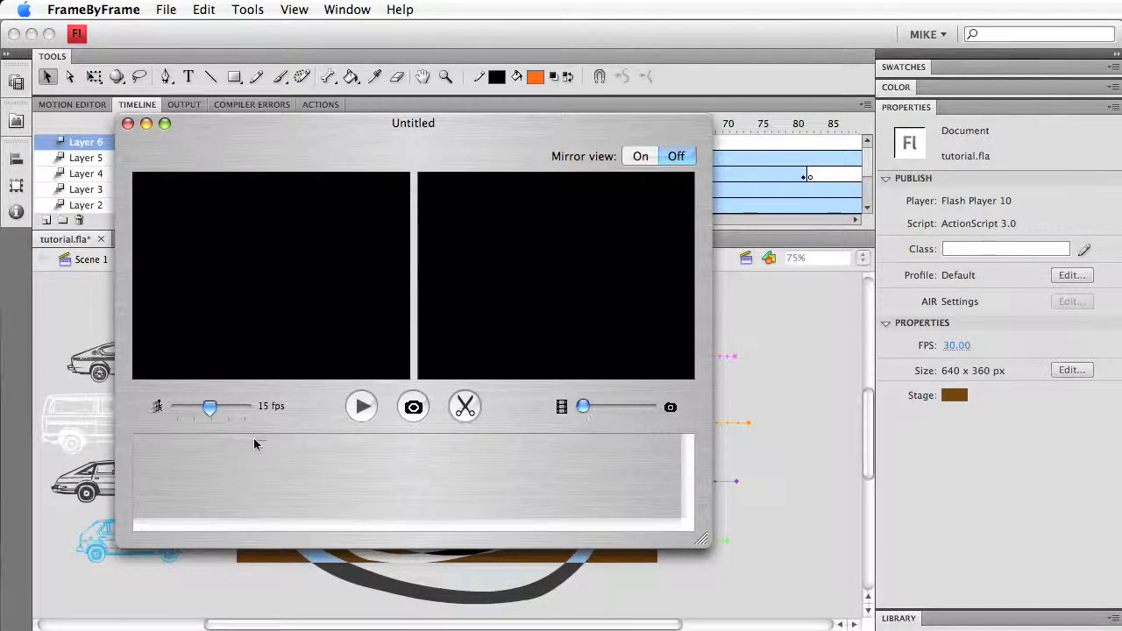
left_click_drag(210, 407, 246, 407)
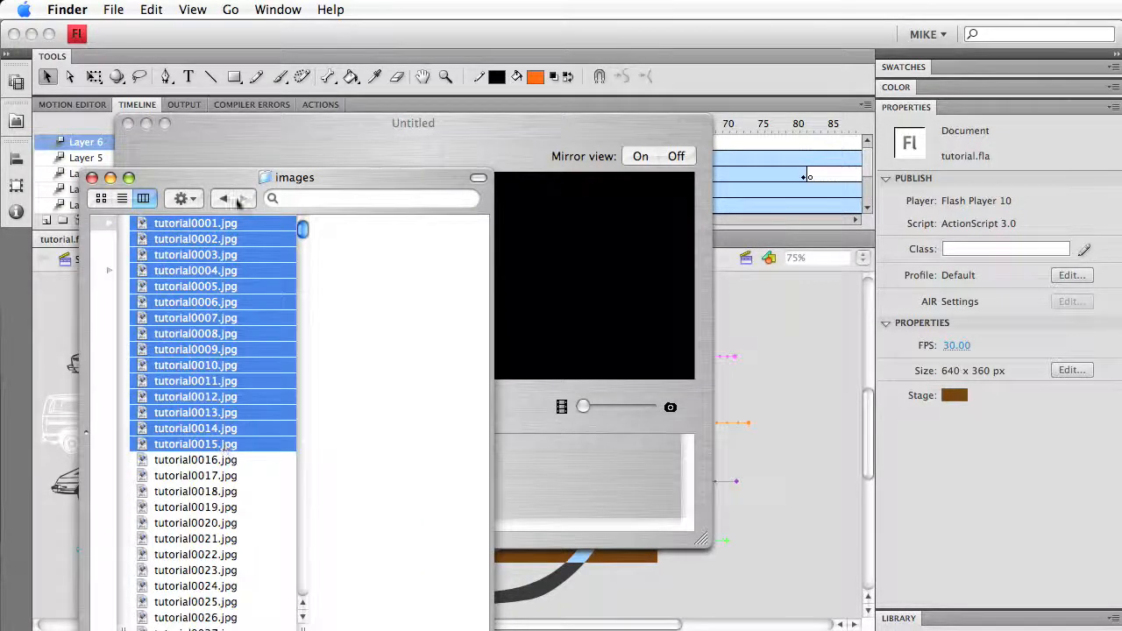
Drag all exported tutorial JPEG frames from the images folder into the FrameByFrame window
left_click_drag(295, 177, 926, 147)
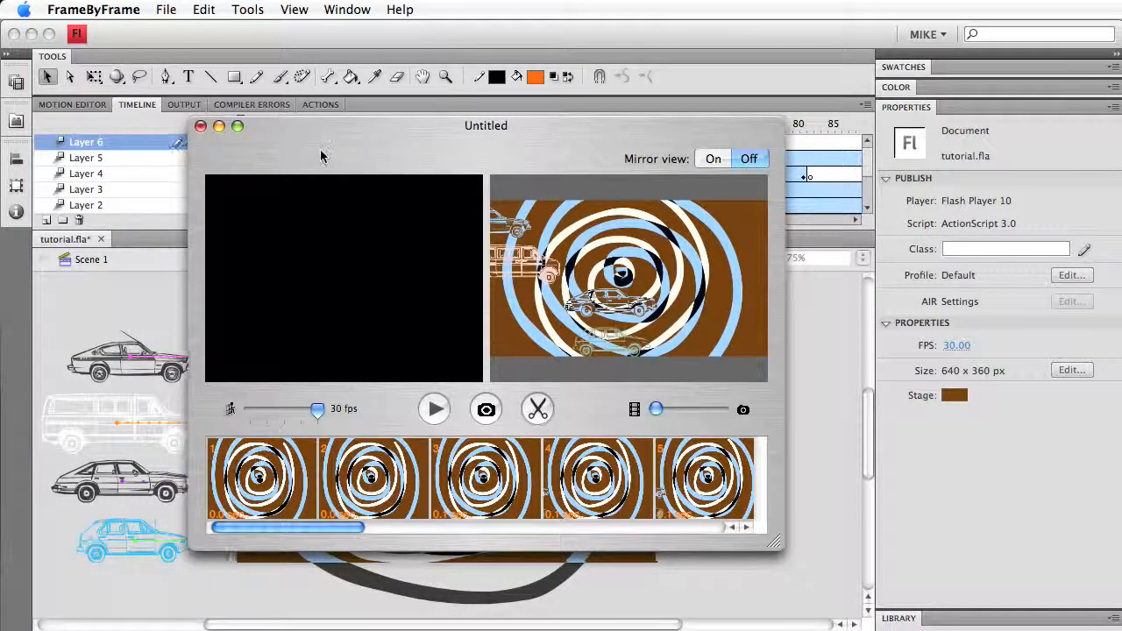
Export the frames as movie.mov into the images folder with H.264 High-quality compression
left_click(165, 11)
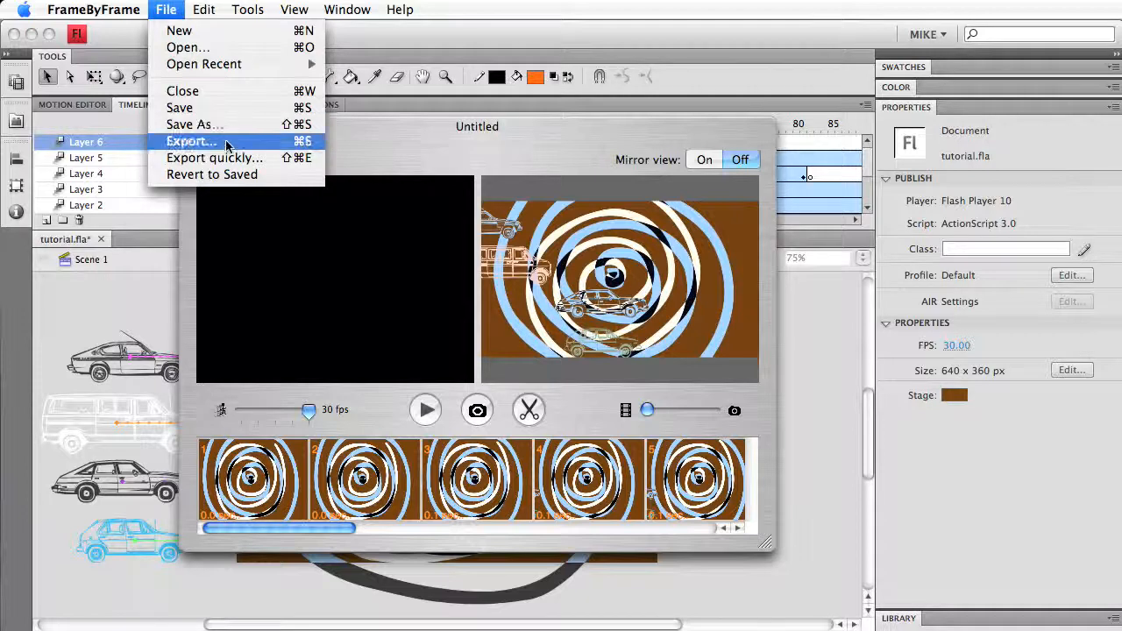
left_click(191, 140)
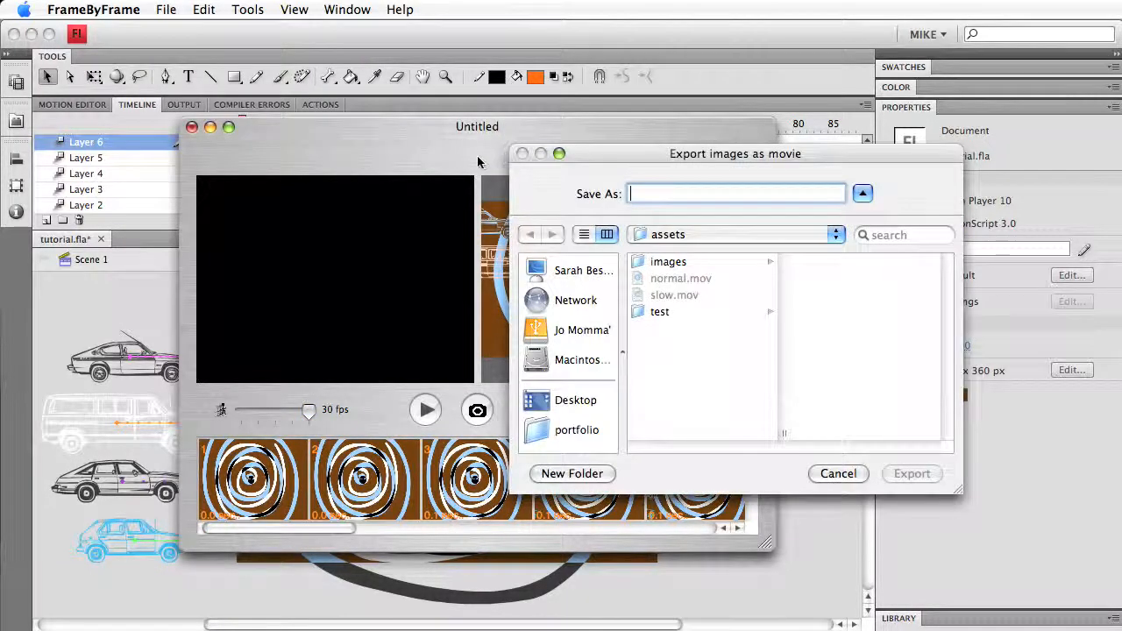
left_click(668, 261)
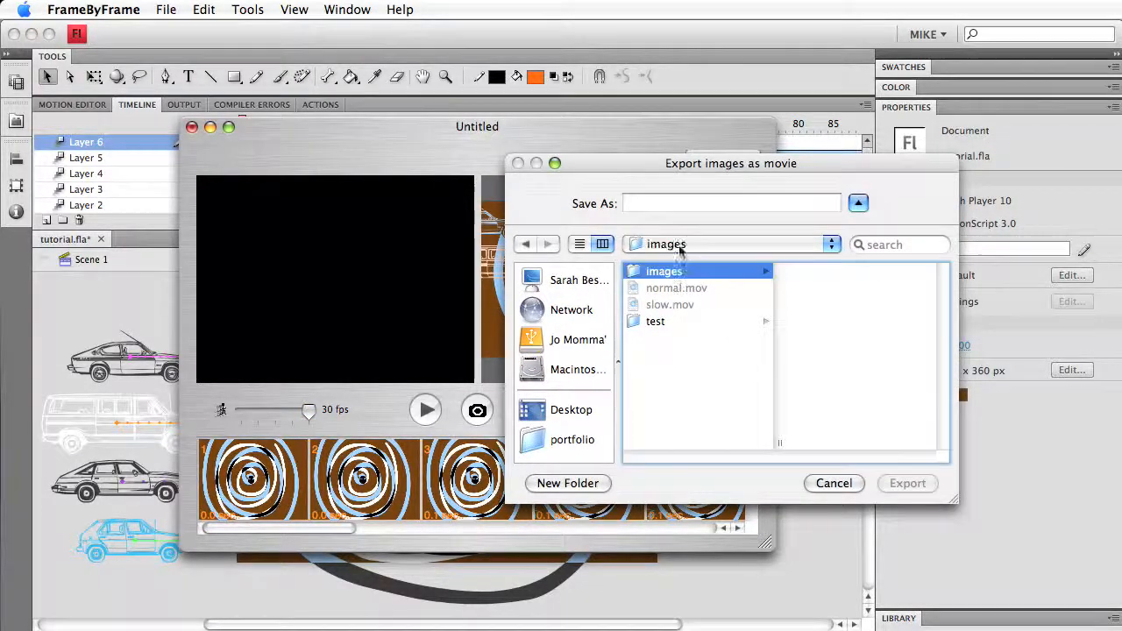
type("movie")
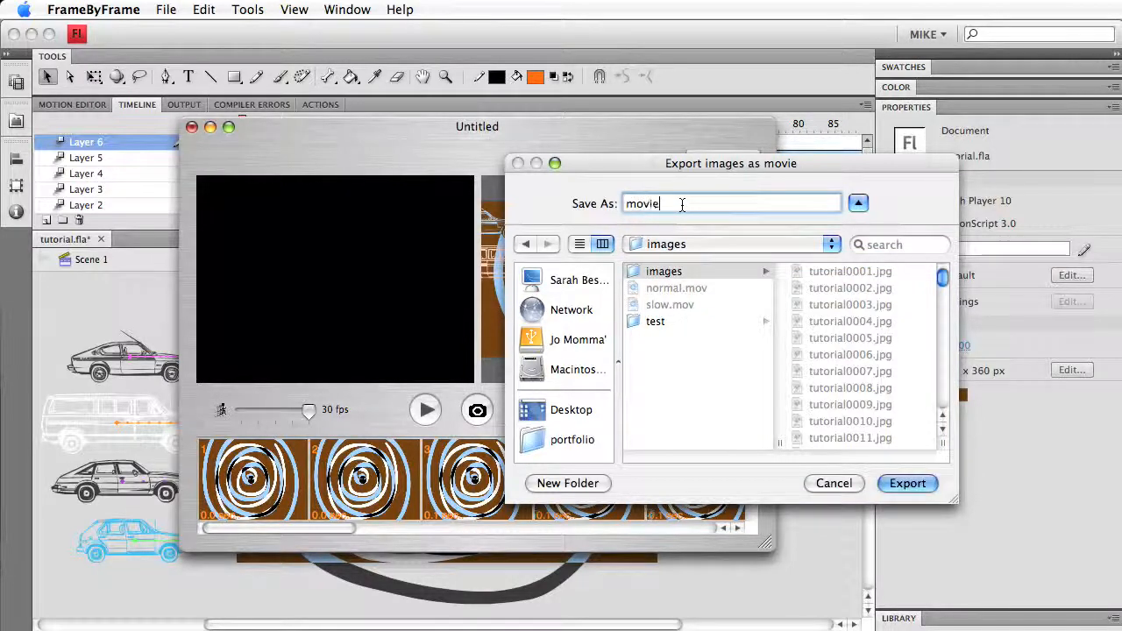
left_click(908, 484)
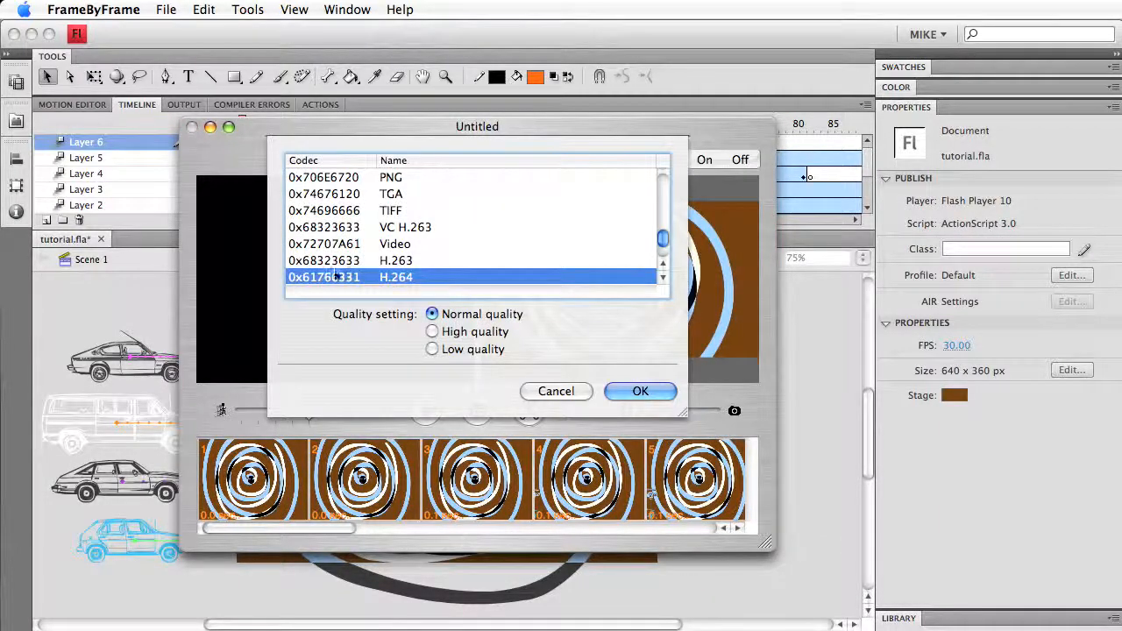
mouse_move(400, 282)
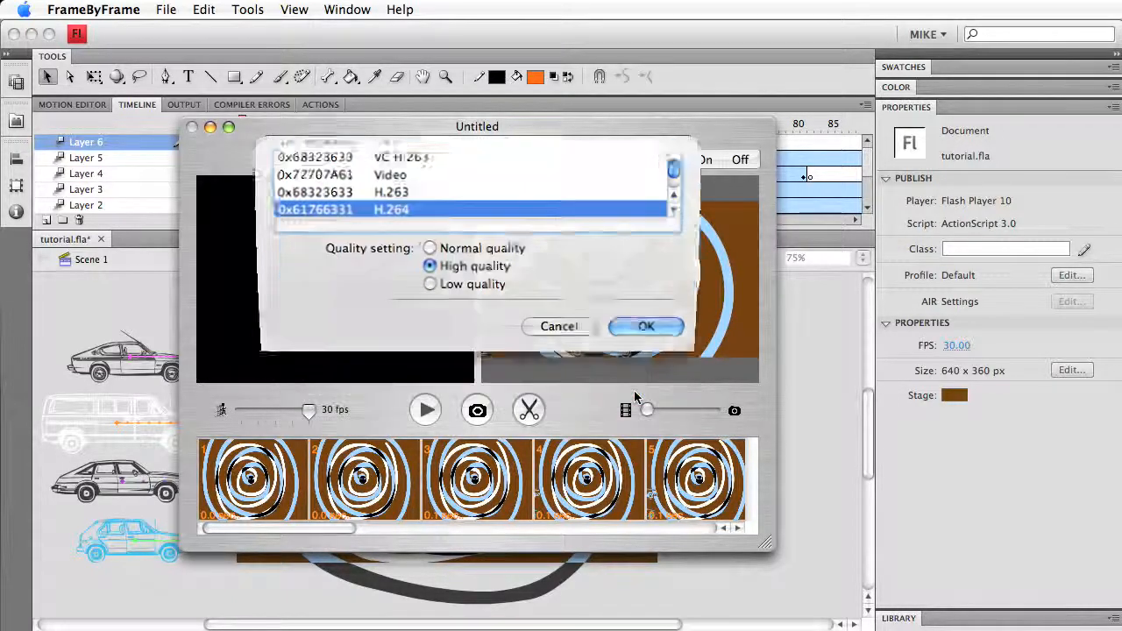
left_click(645, 327)
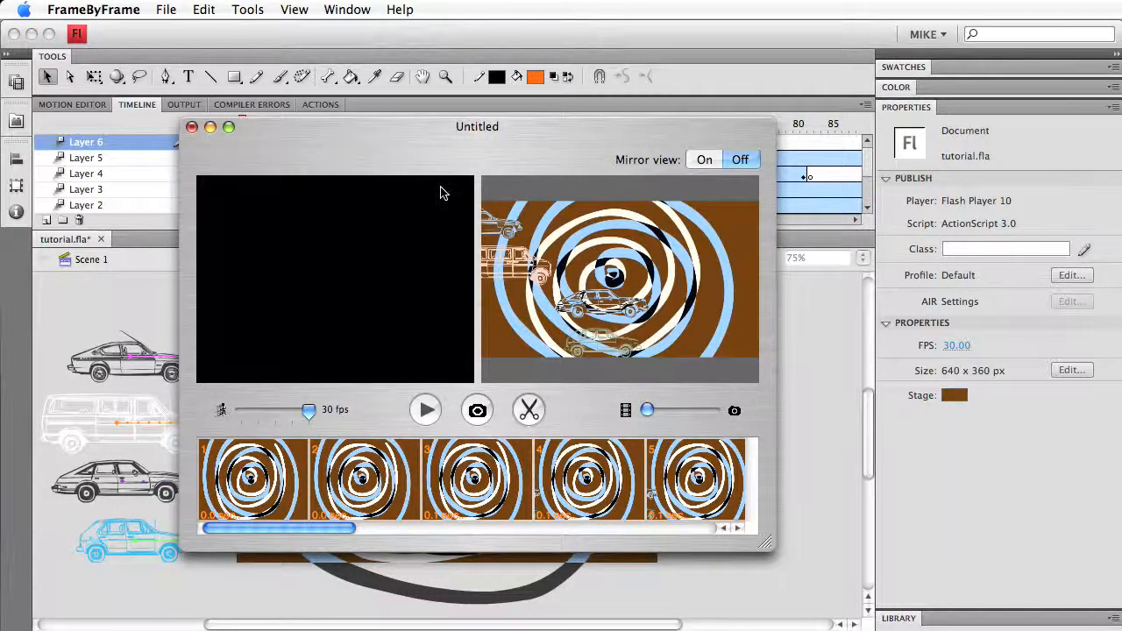
left_click_drag(477, 126, 508, 190)
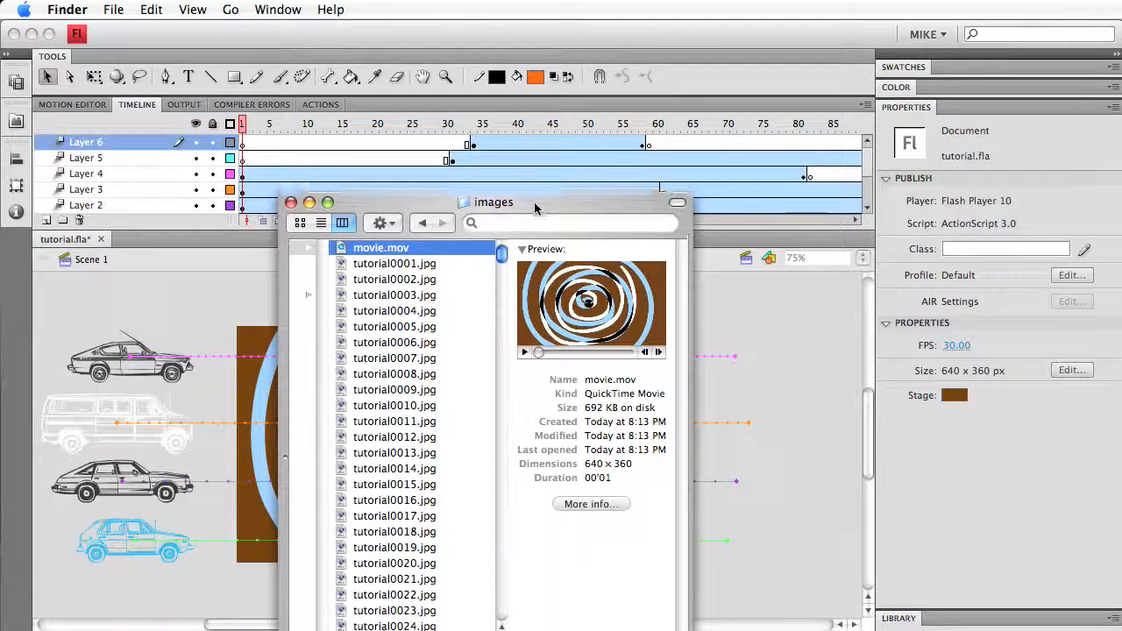
Compare the durations of movie.mov, slow.mov and normal.mov in Finder, then play normal.mov
left_click_drag(494, 202, 579, 368)
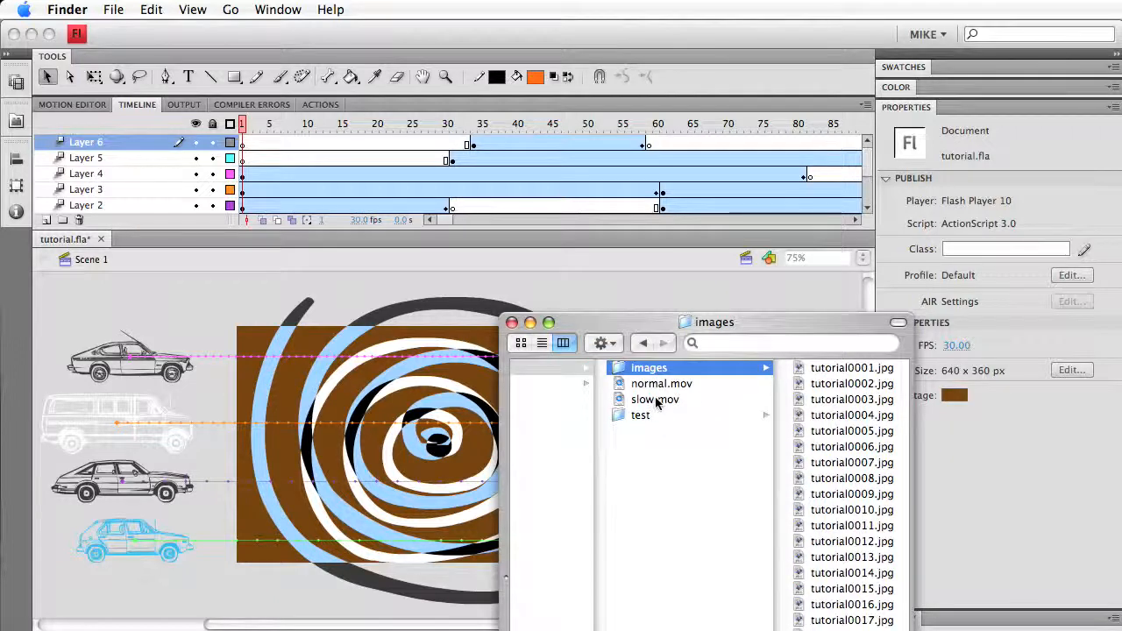
left_click(656, 400)
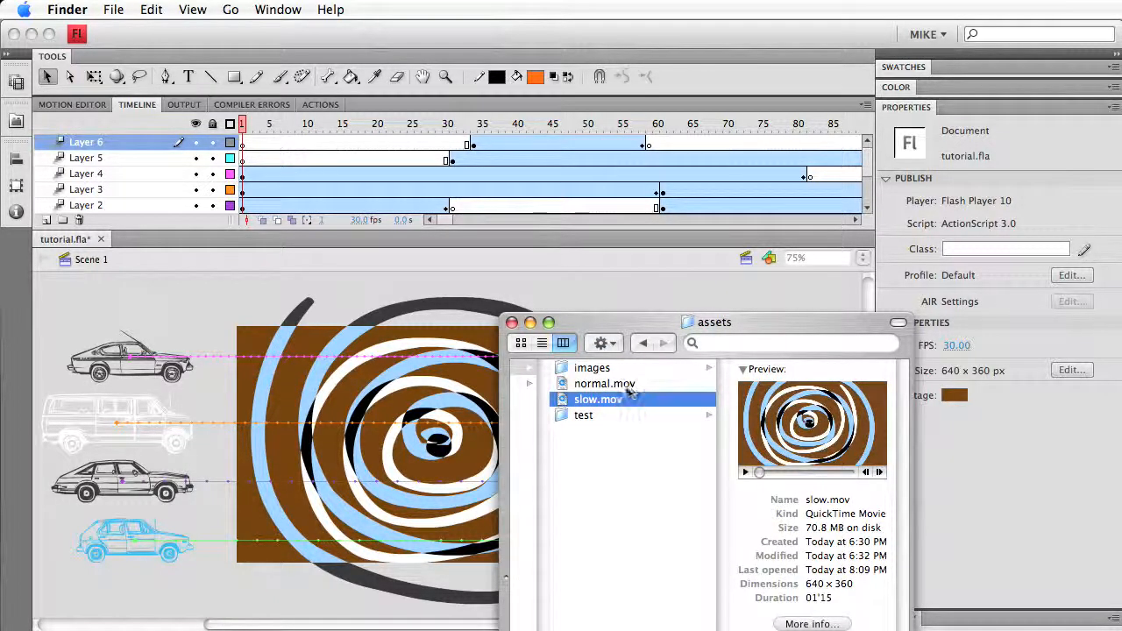
left_click(593, 368)
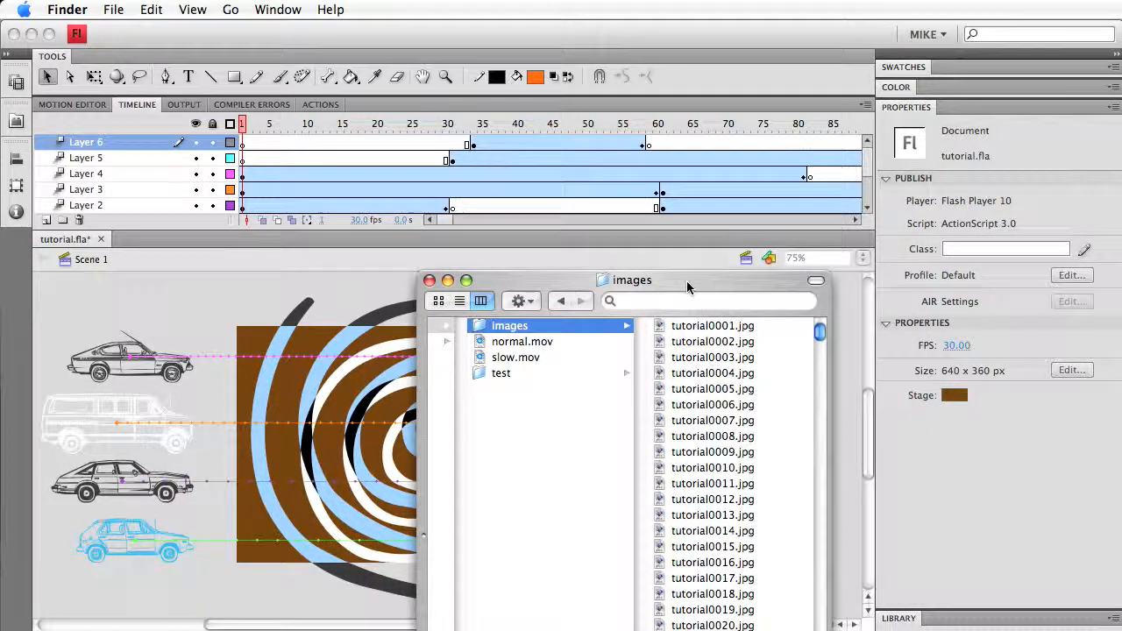
left_click(712, 324)
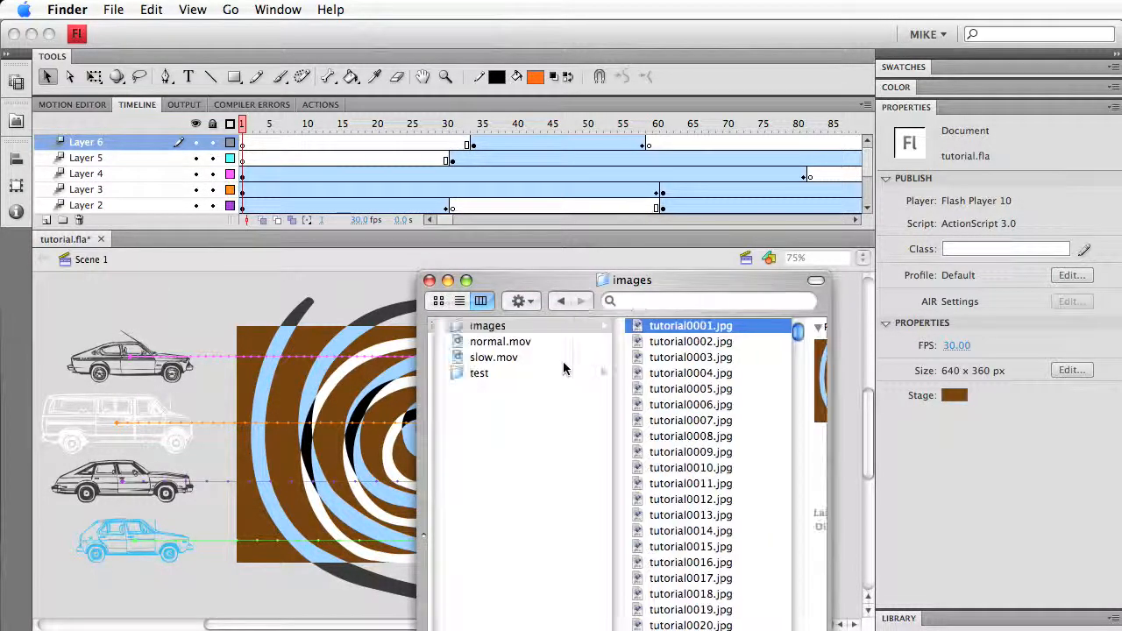
left_click(522, 340)
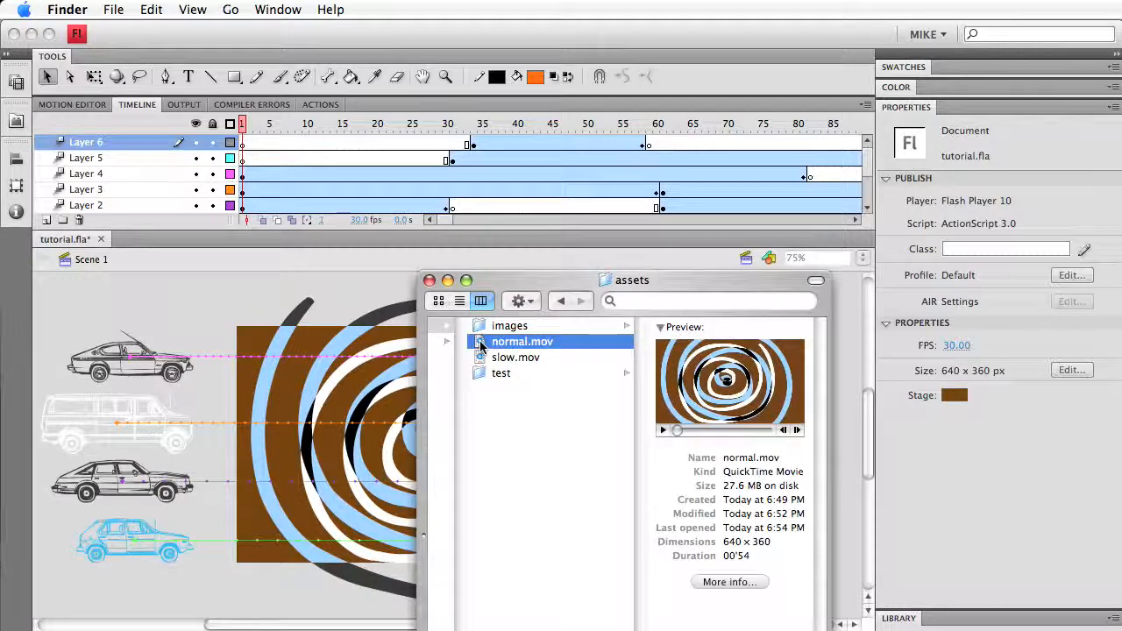
double_click(523, 340)
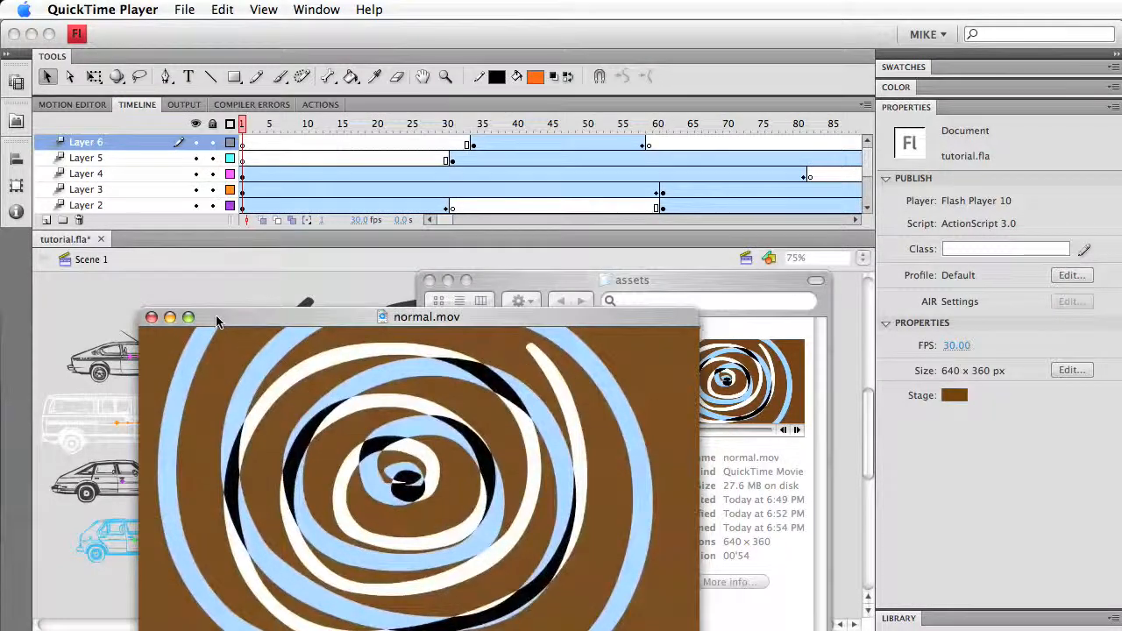
Play normal.mov's spiralling-rings animation in QuickTime Player
left_click(151, 318)
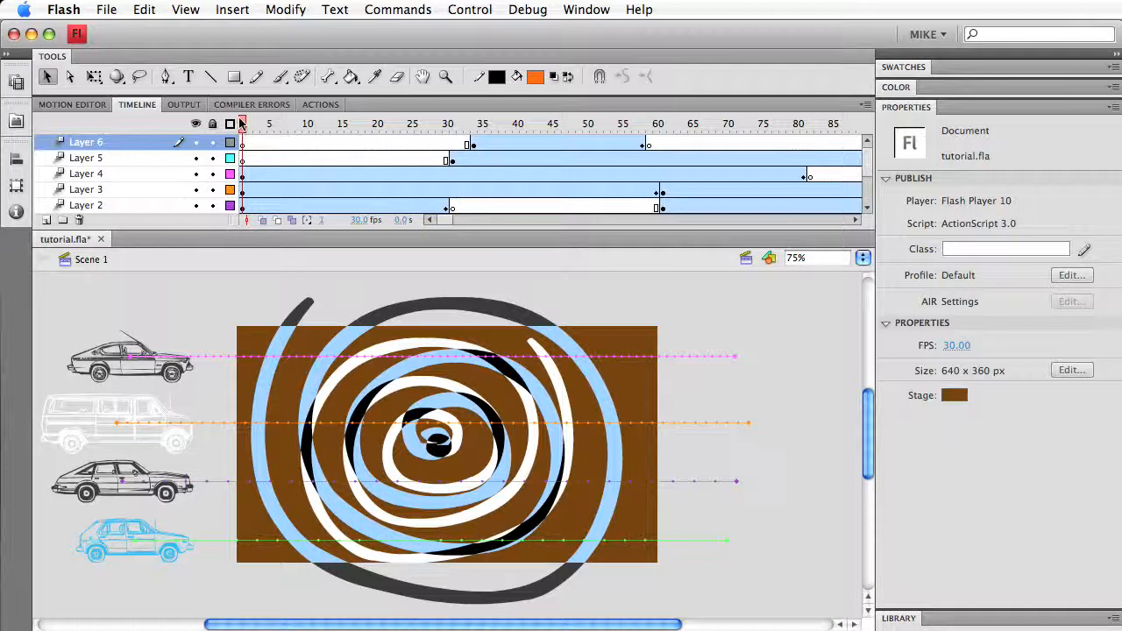
Bring Flash forward and move the playhead to frame 27, then back to around frame 19
left_click(439, 122)
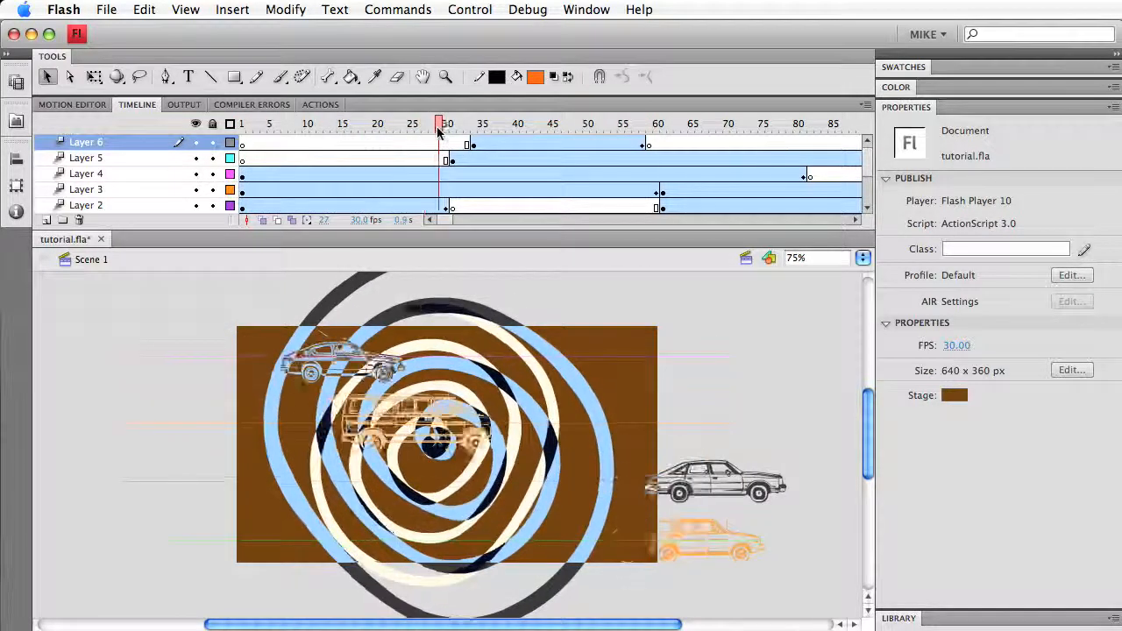
left_click(447, 123)
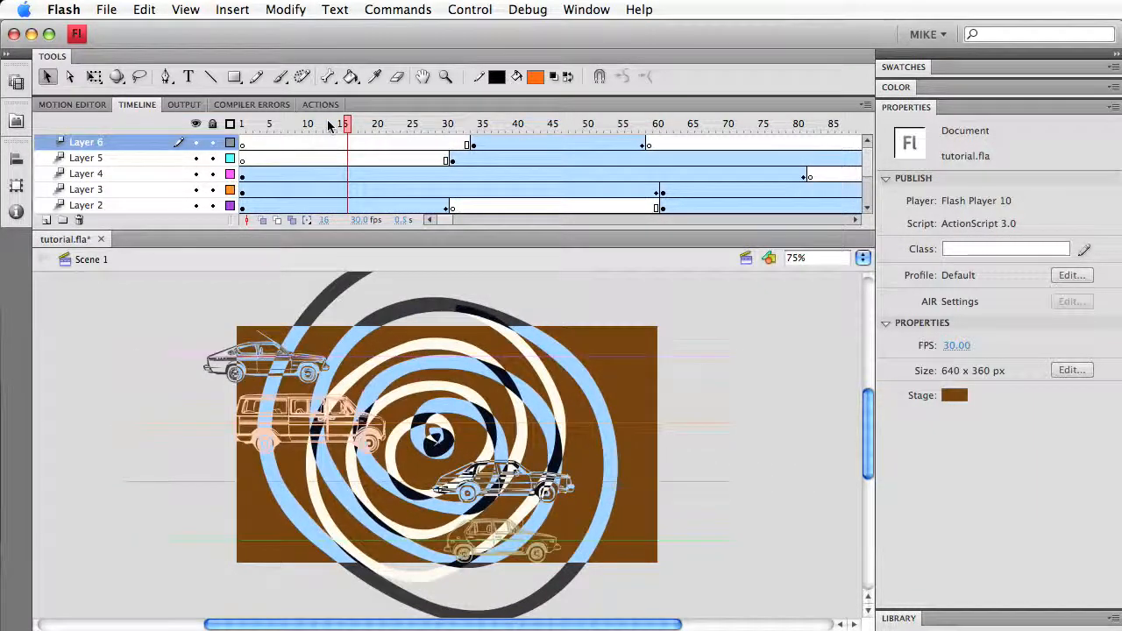
left_click(377, 123)
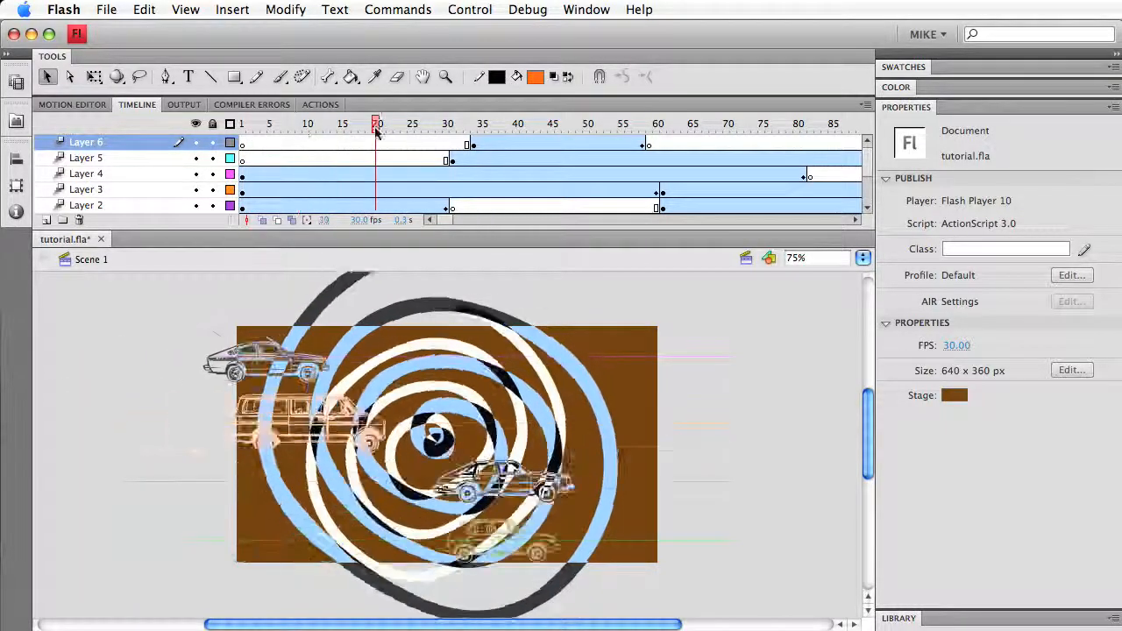